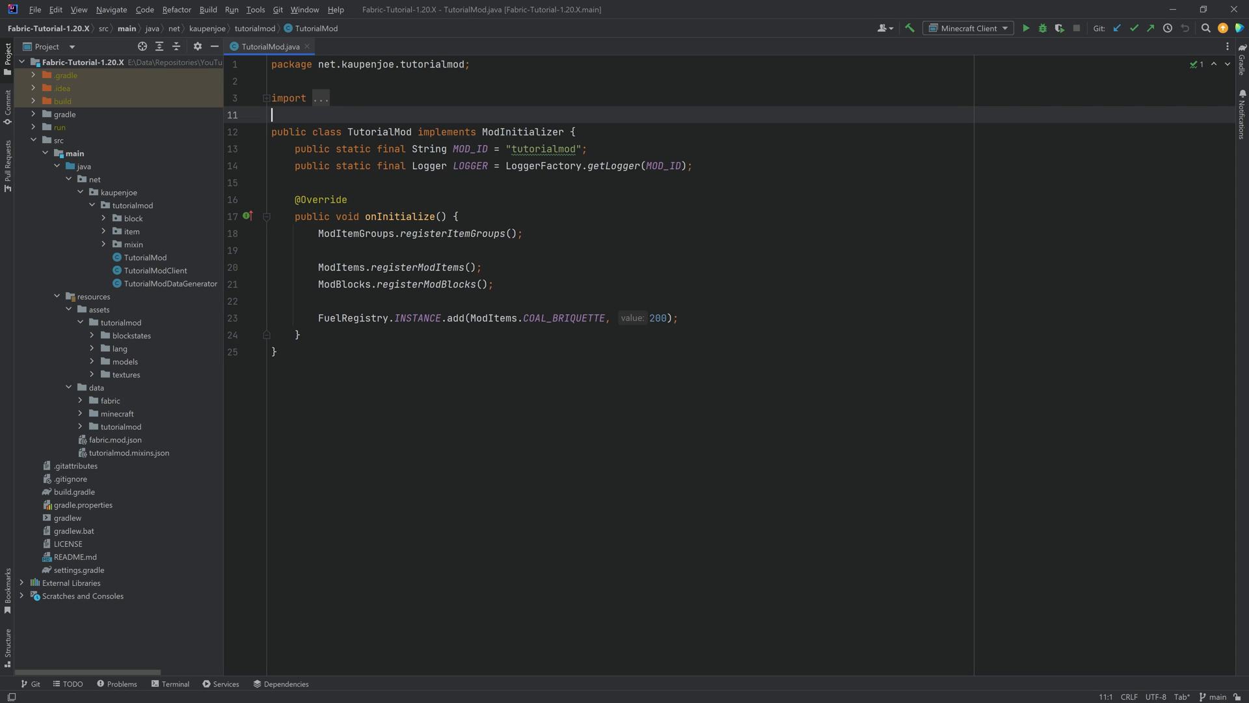
Browse the vanilla block tag files such as needs_diamond_tool, then collapse the minecraft data folder.
left_click(134, 438)
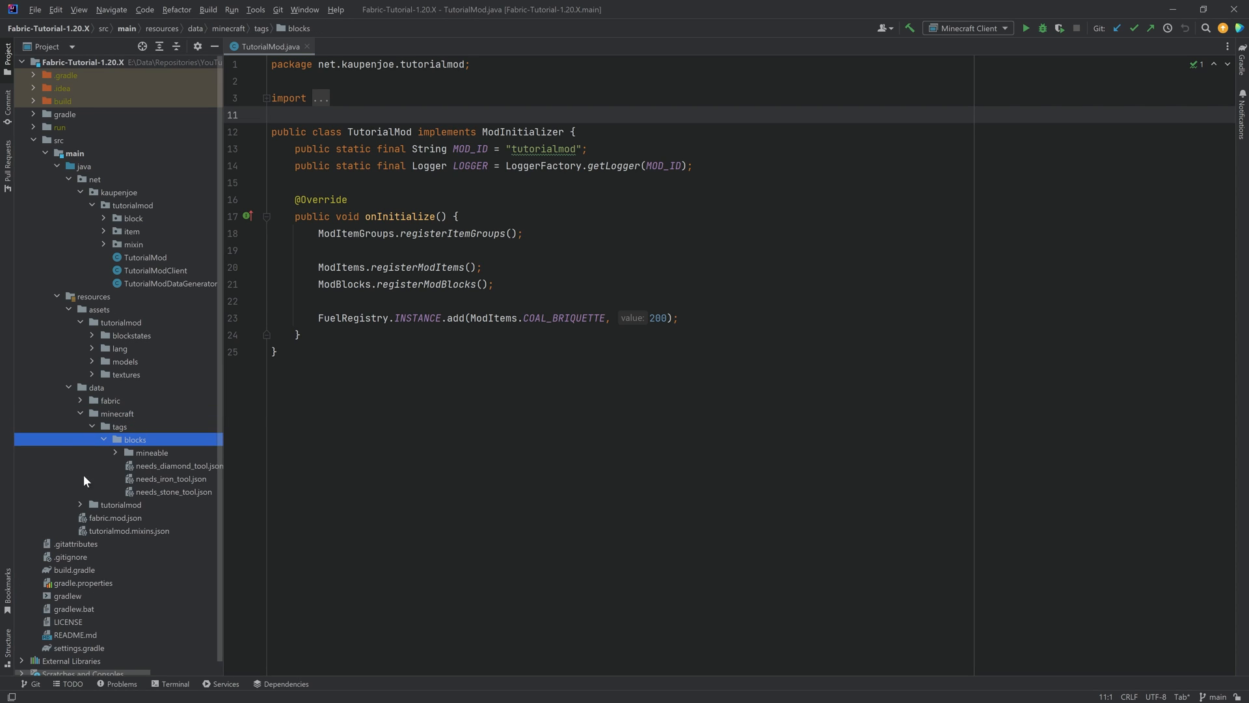
left_click(177, 466)
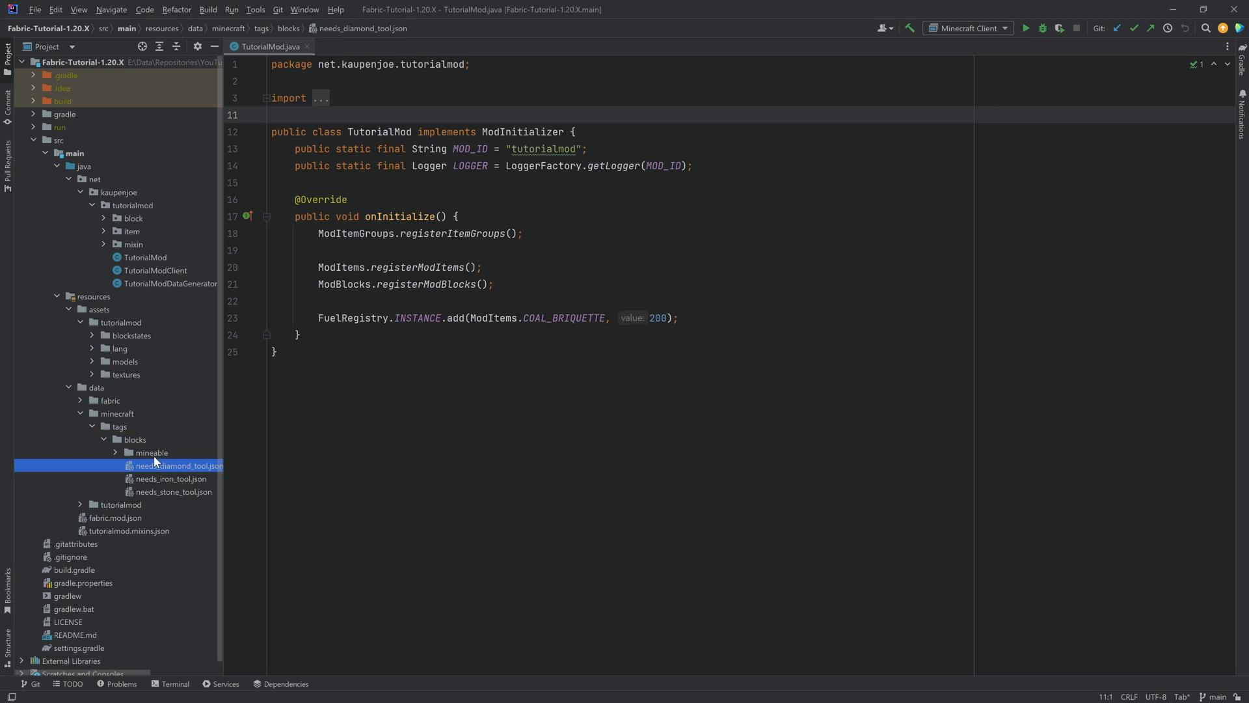
left_click(171, 492)
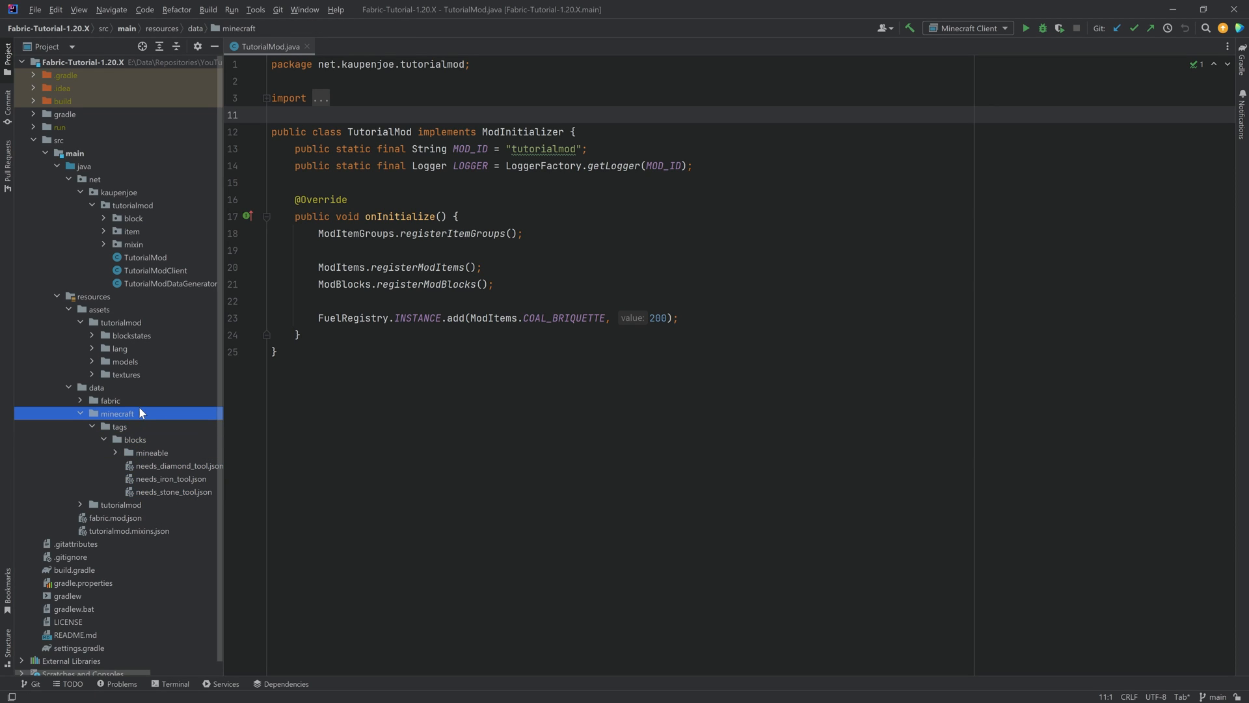
left_click(80, 414)
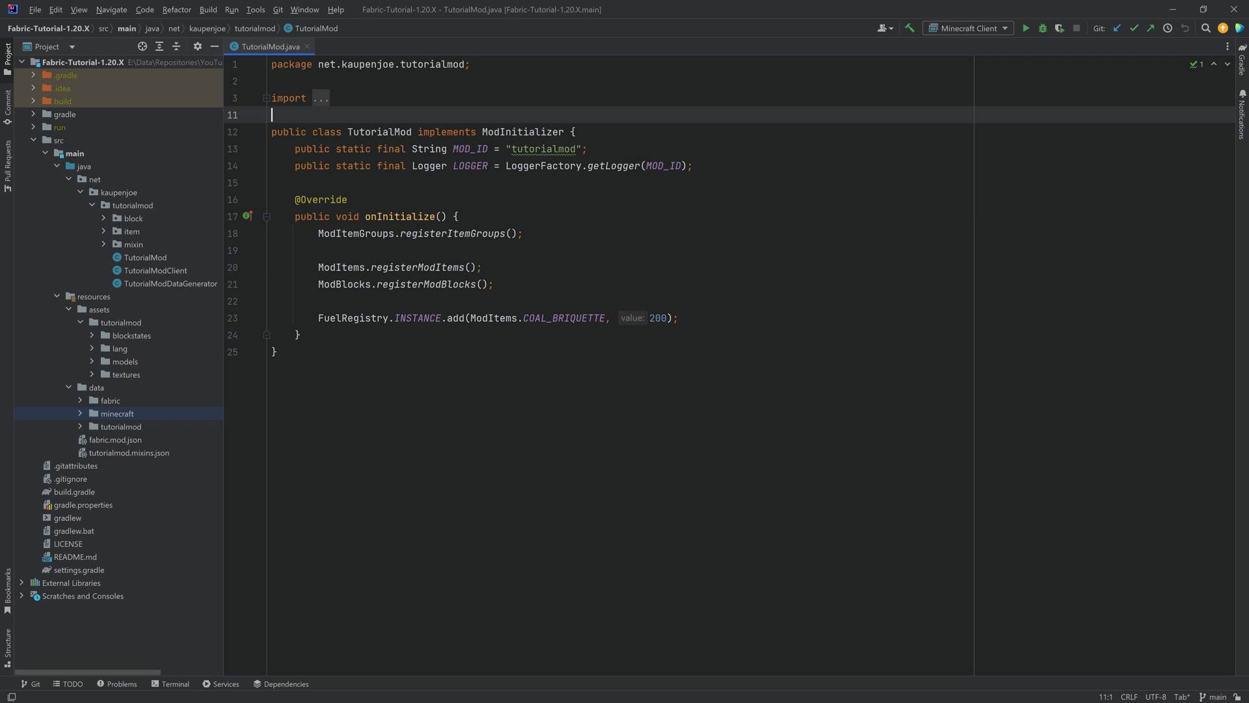
mouse_move(221, 315)
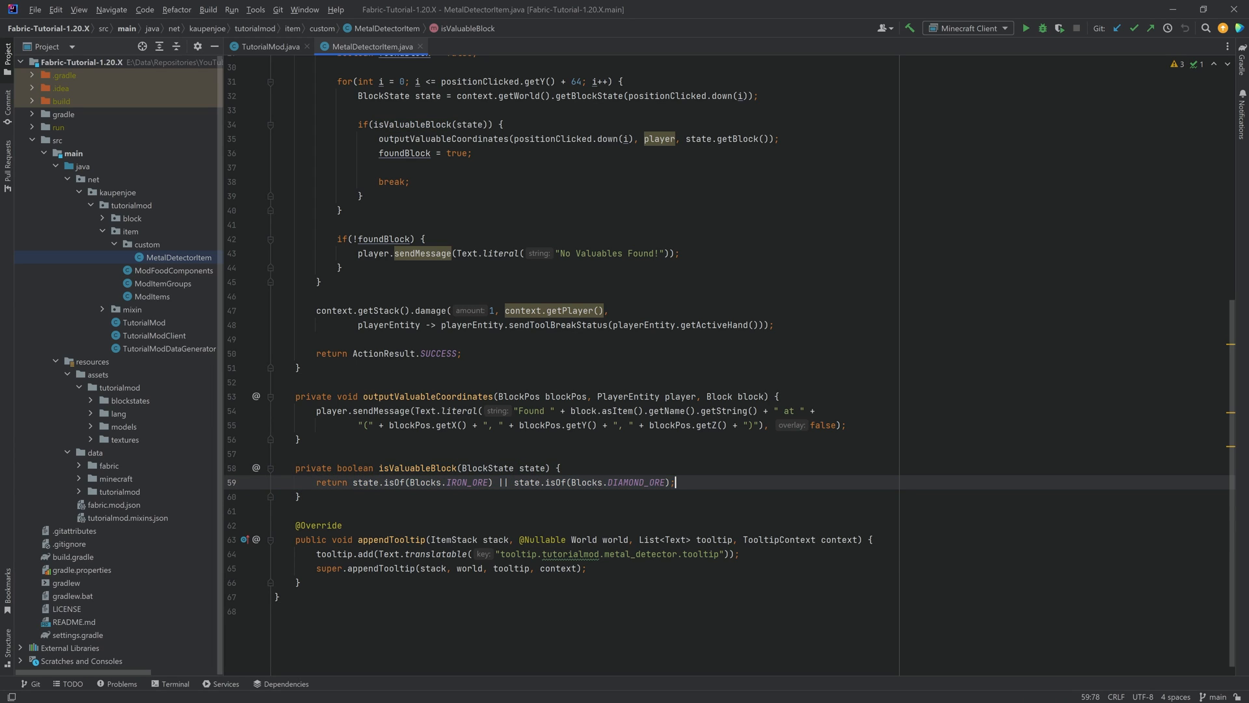
Create a new util package under the tutorialmod Java package.
left_click(637, 483)
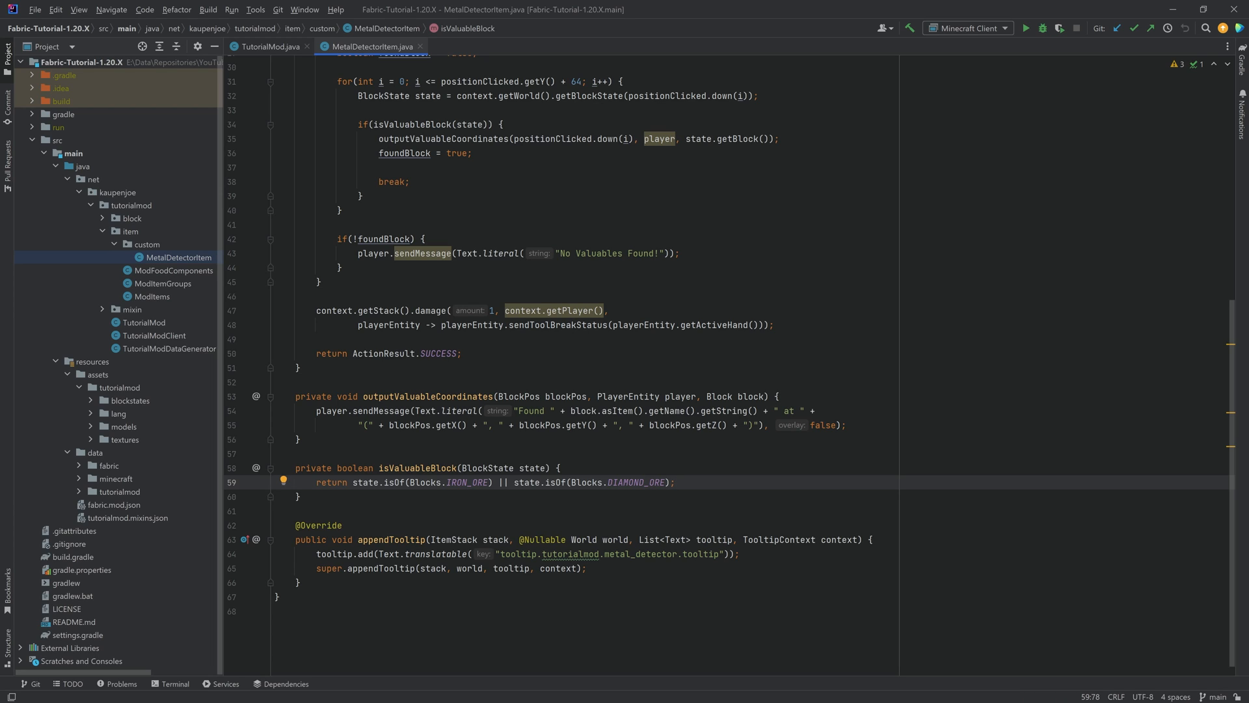
mouse_move(145, 208)
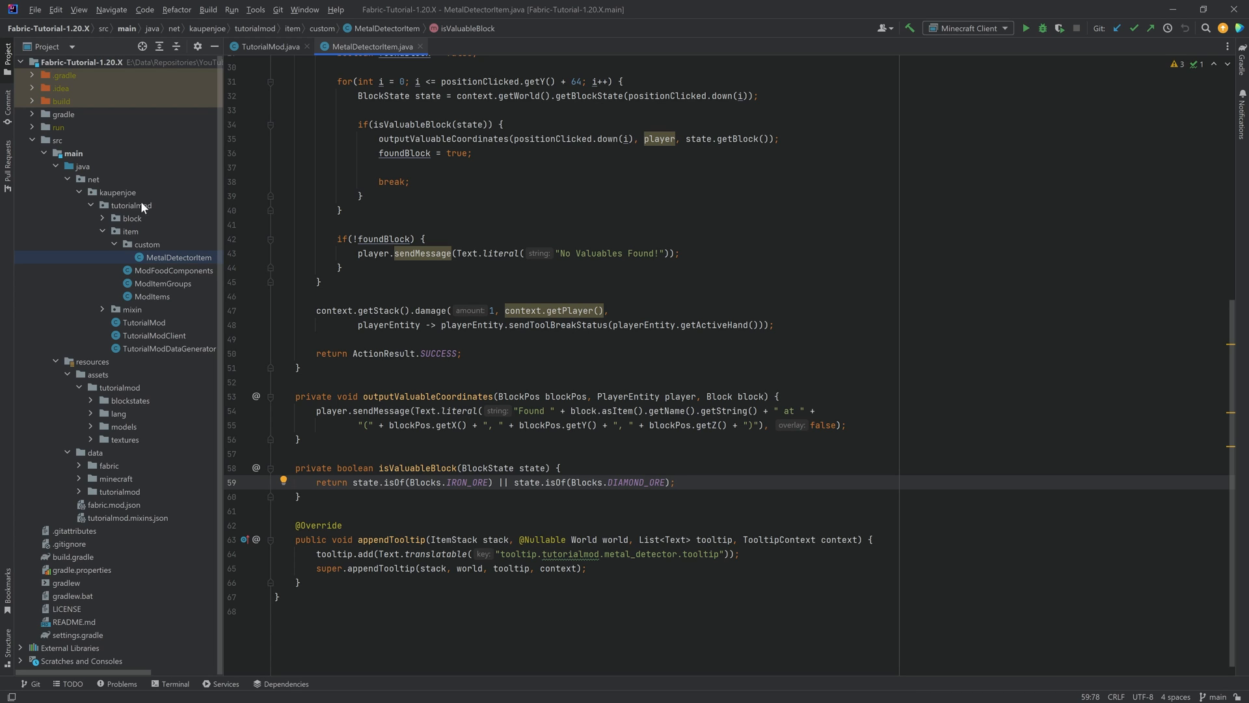
right_click(130, 205)
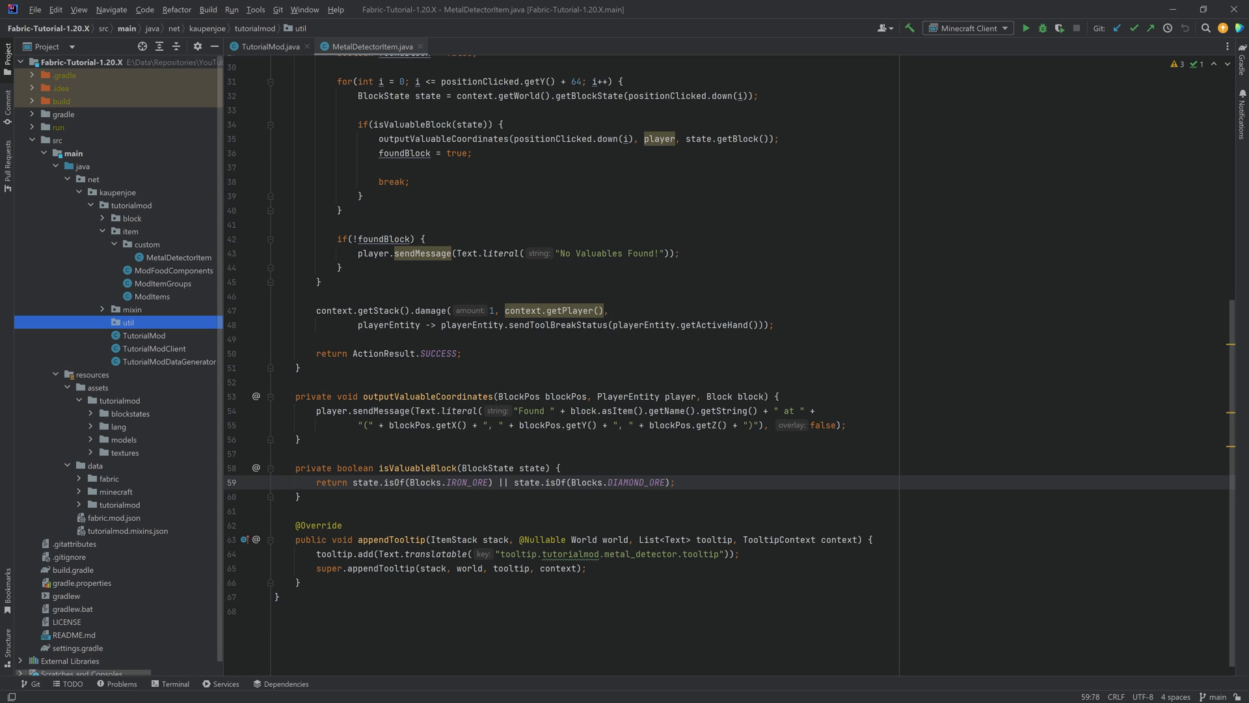
Create a new Java class named ModTags inside the util package.
right_click(127, 322)
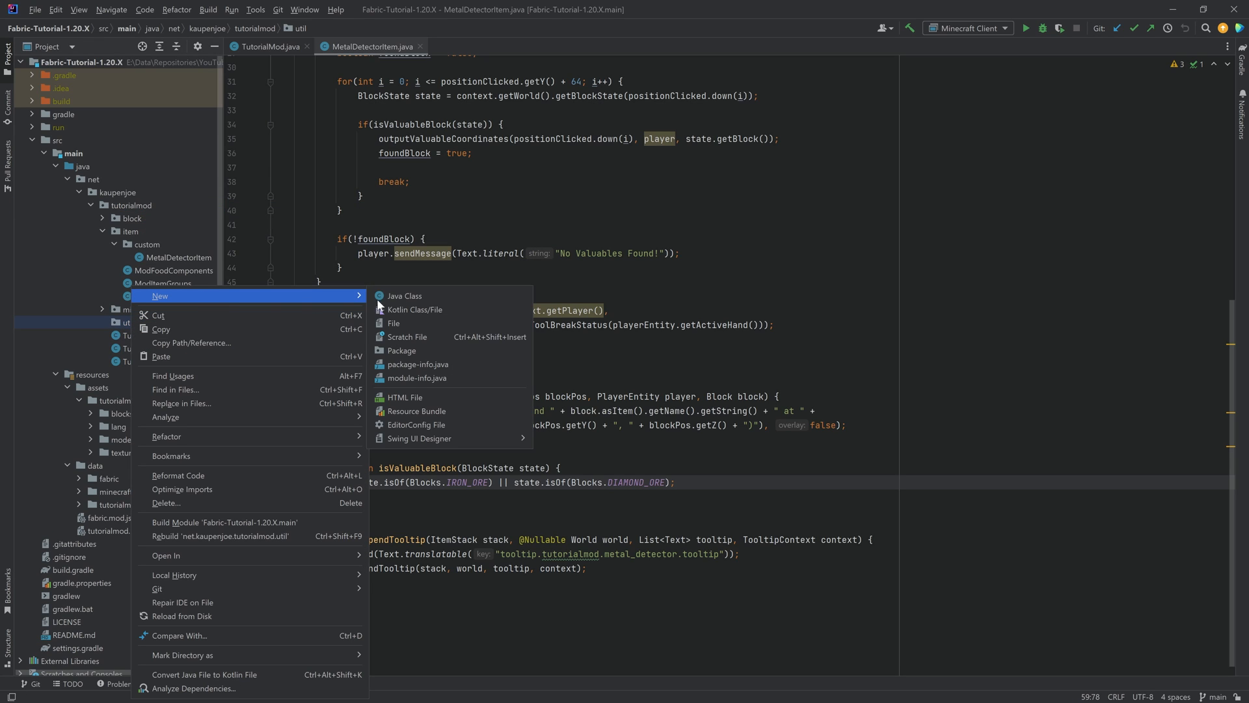
left_click(405, 296)
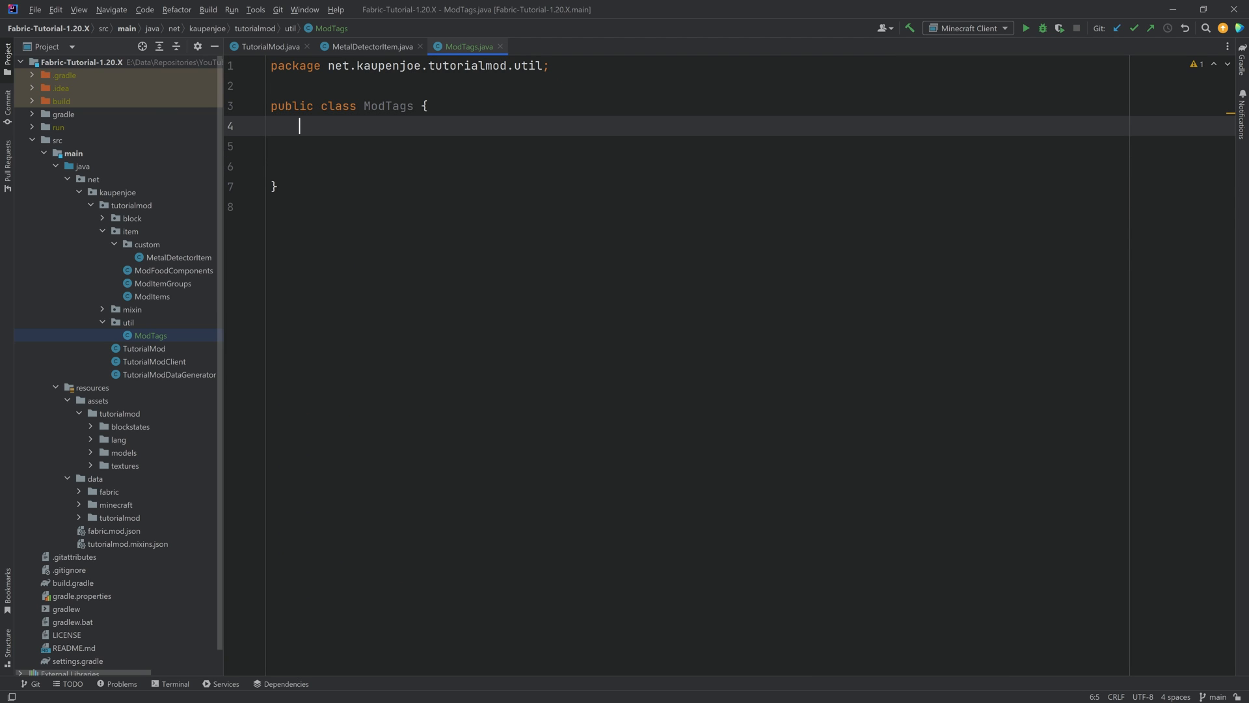
Write empty nested public static classes Blocks and Items inside ModTags.
type("public static")
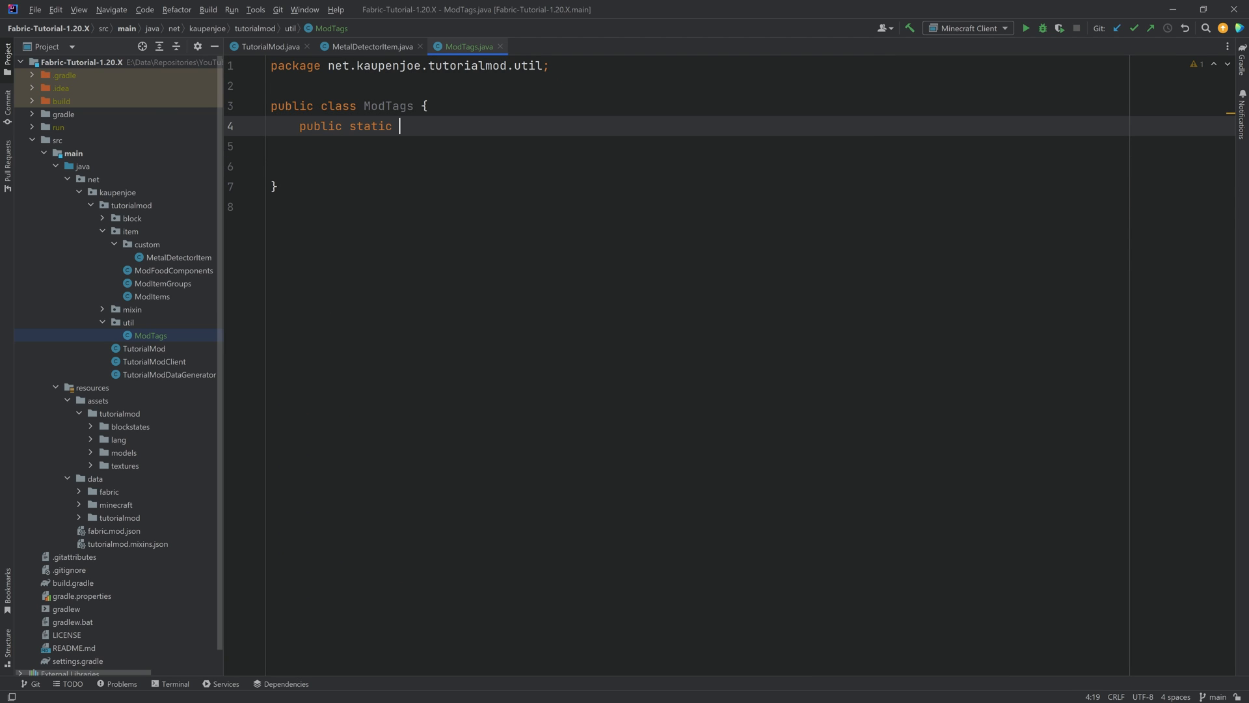
type("class Blocks {")
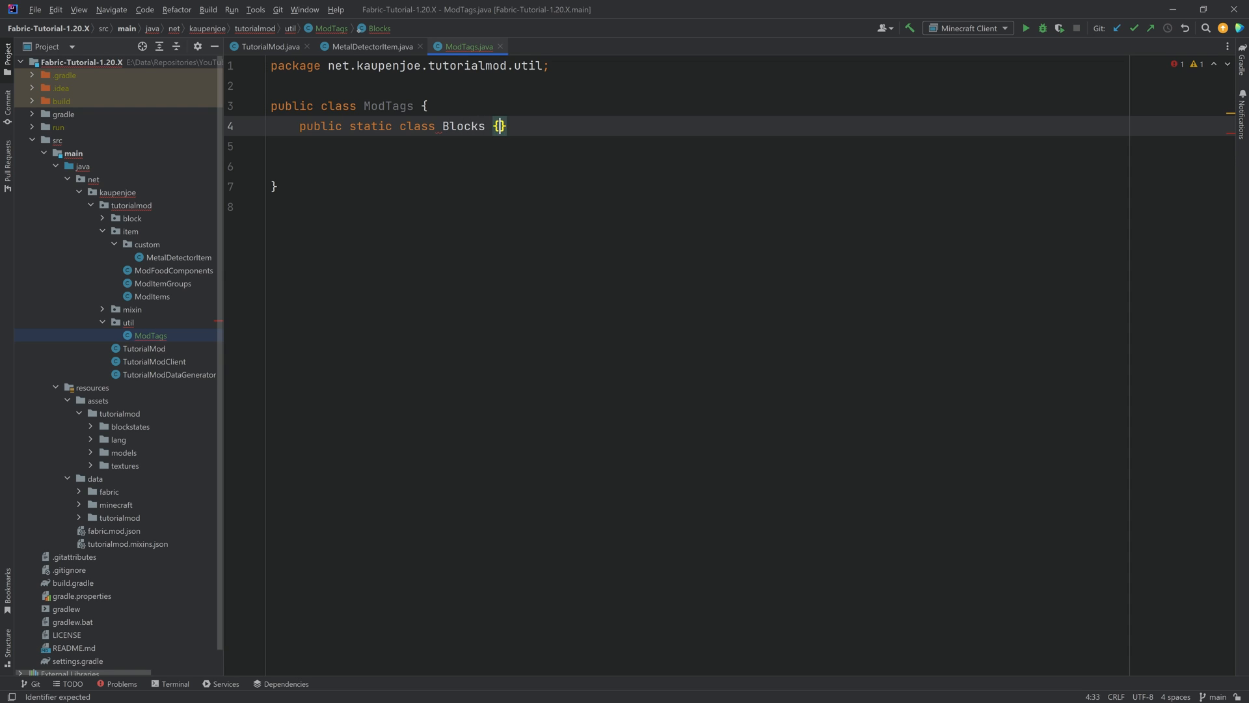
type("public static class Items {")
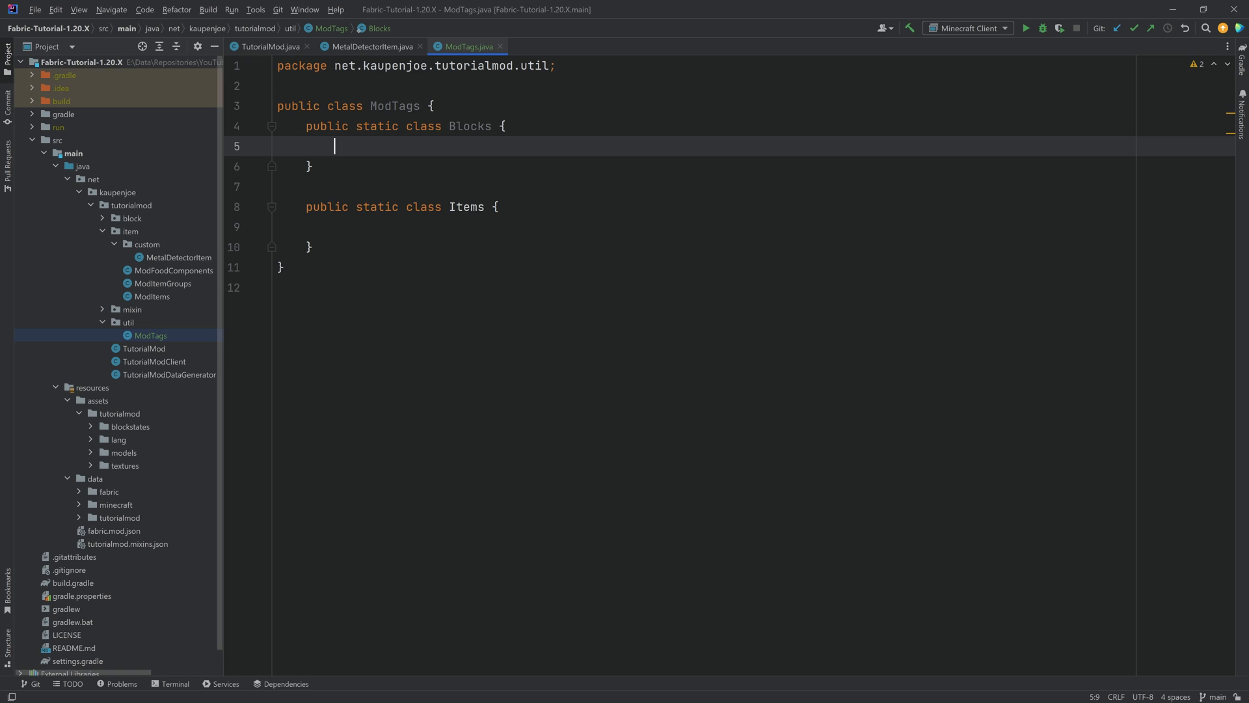
key("Enter")
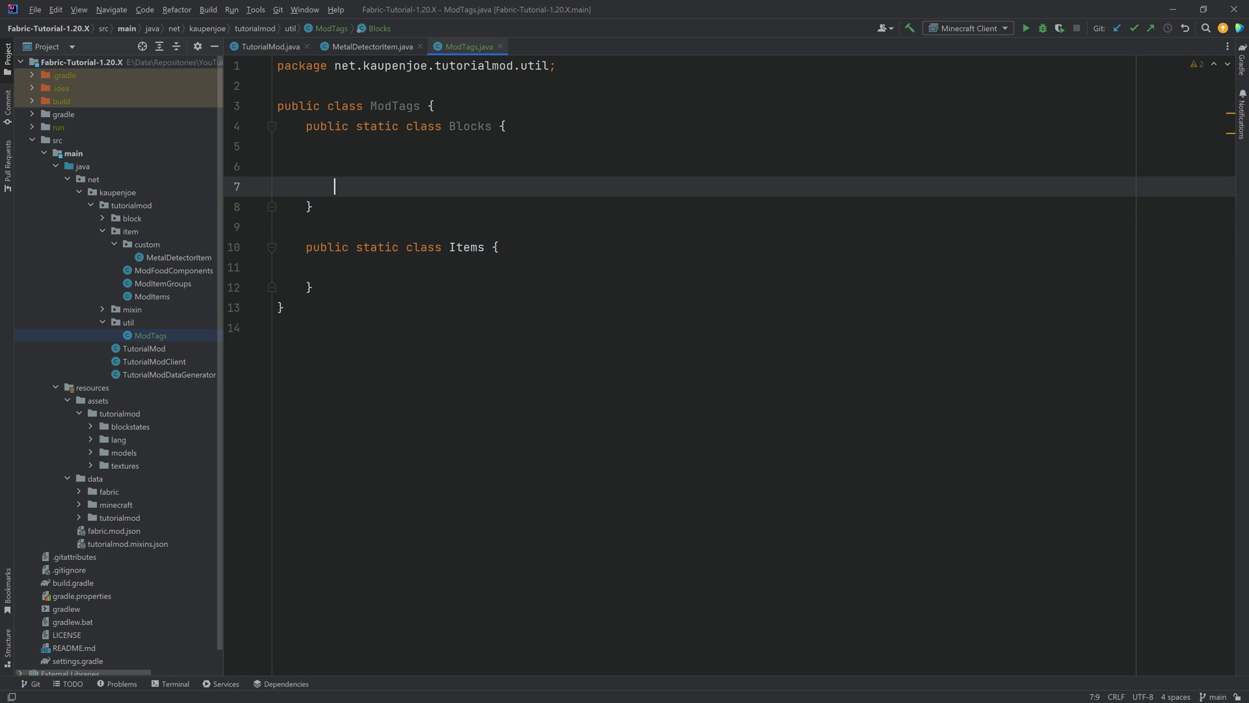
Write createTag(String name) in Blocks returning TagKey.of(RegistryKeys.BLOCK, new Identifier(TutorialMod.MOD_ID, name)).
type("private static")
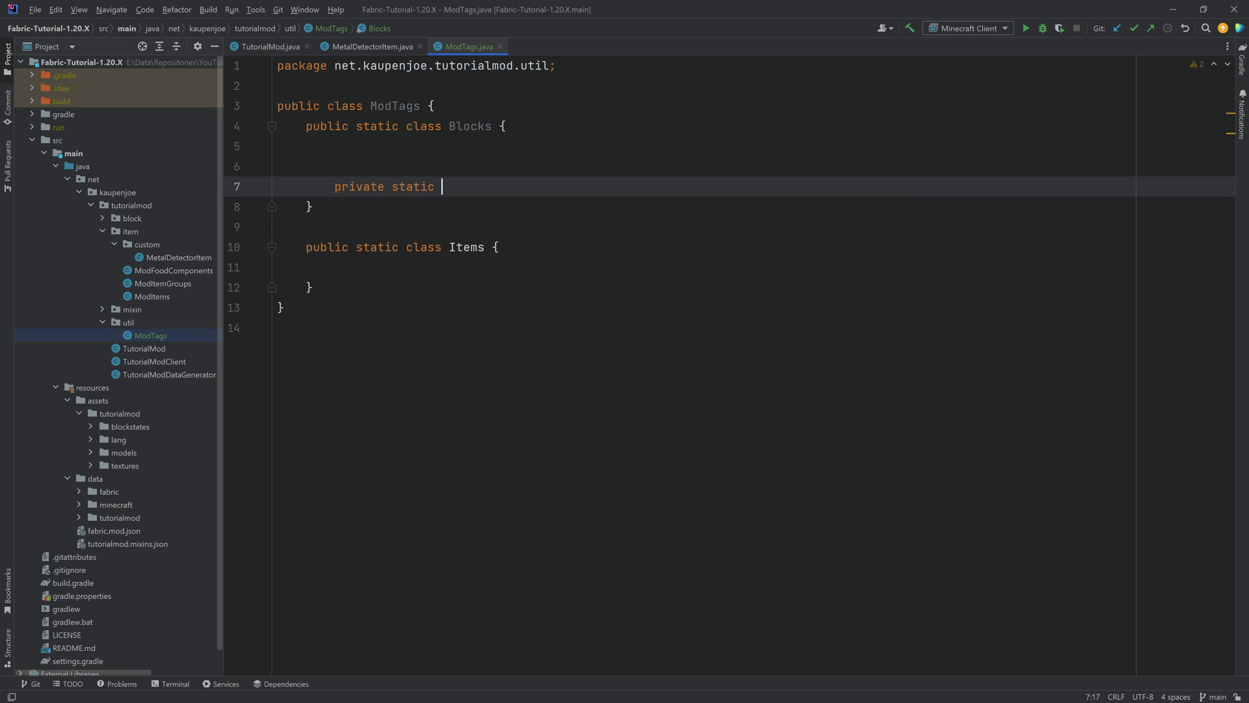
type("TagKey")
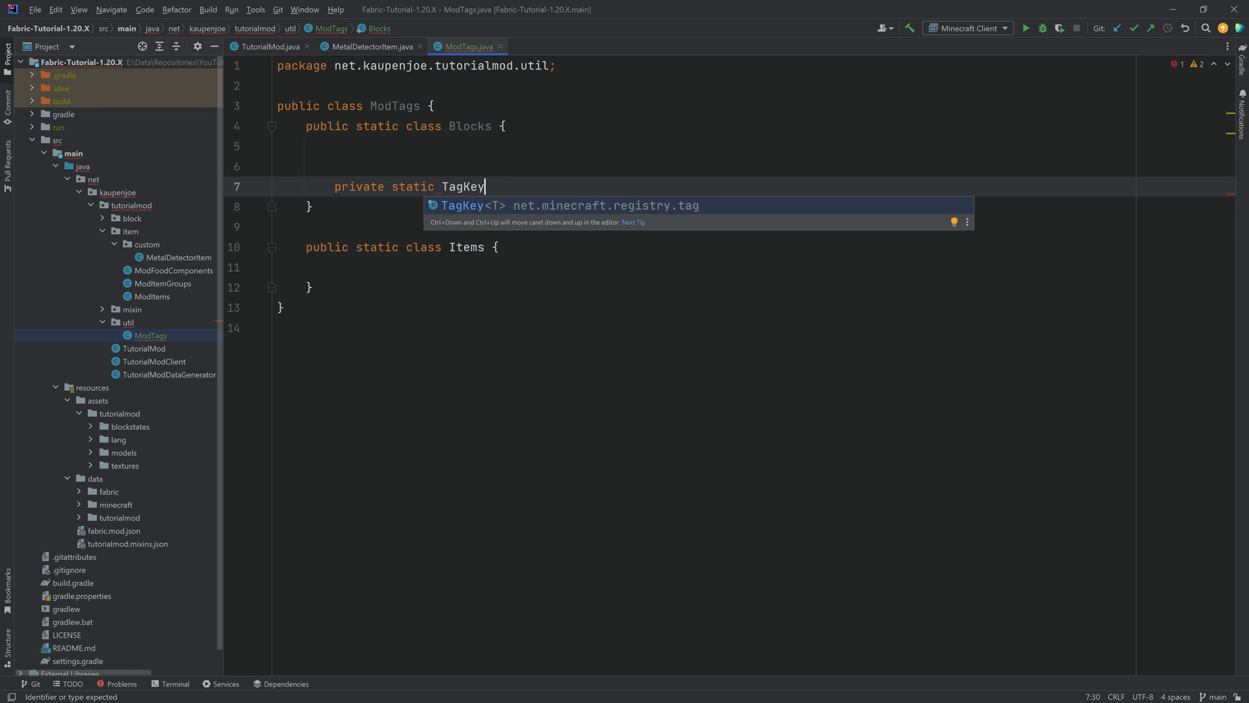
type("<Block>")
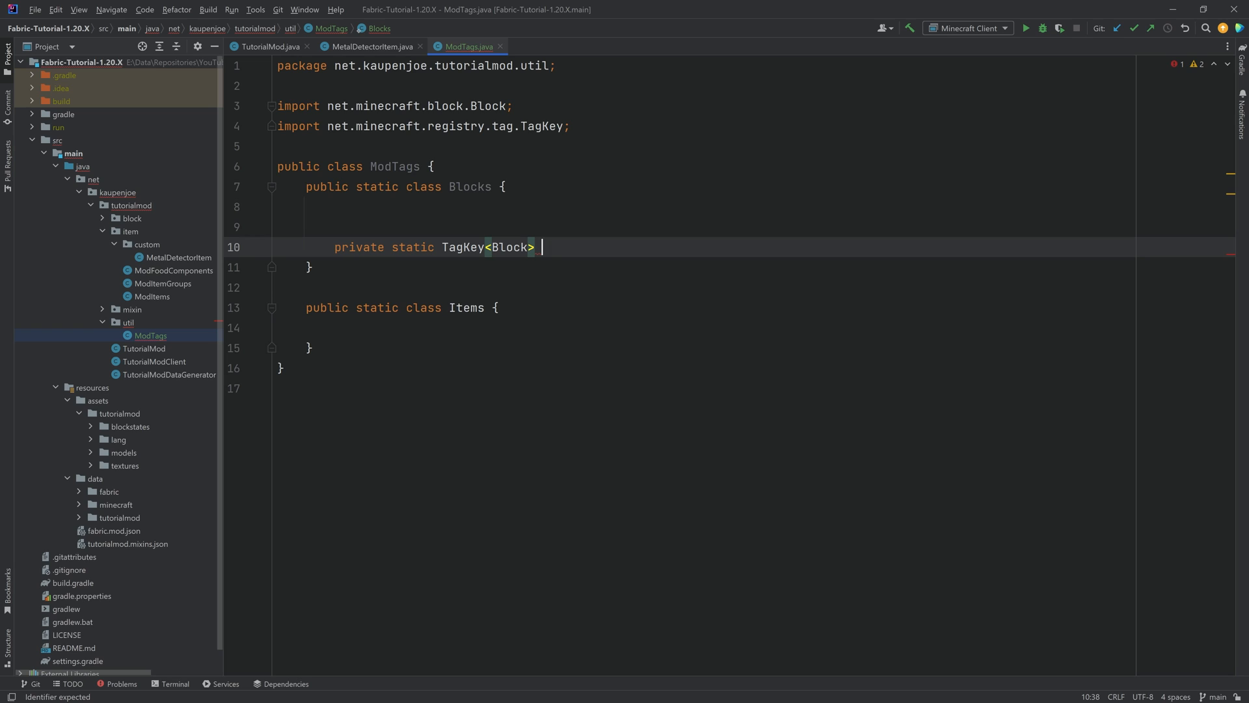
type("createTag(String name) {")
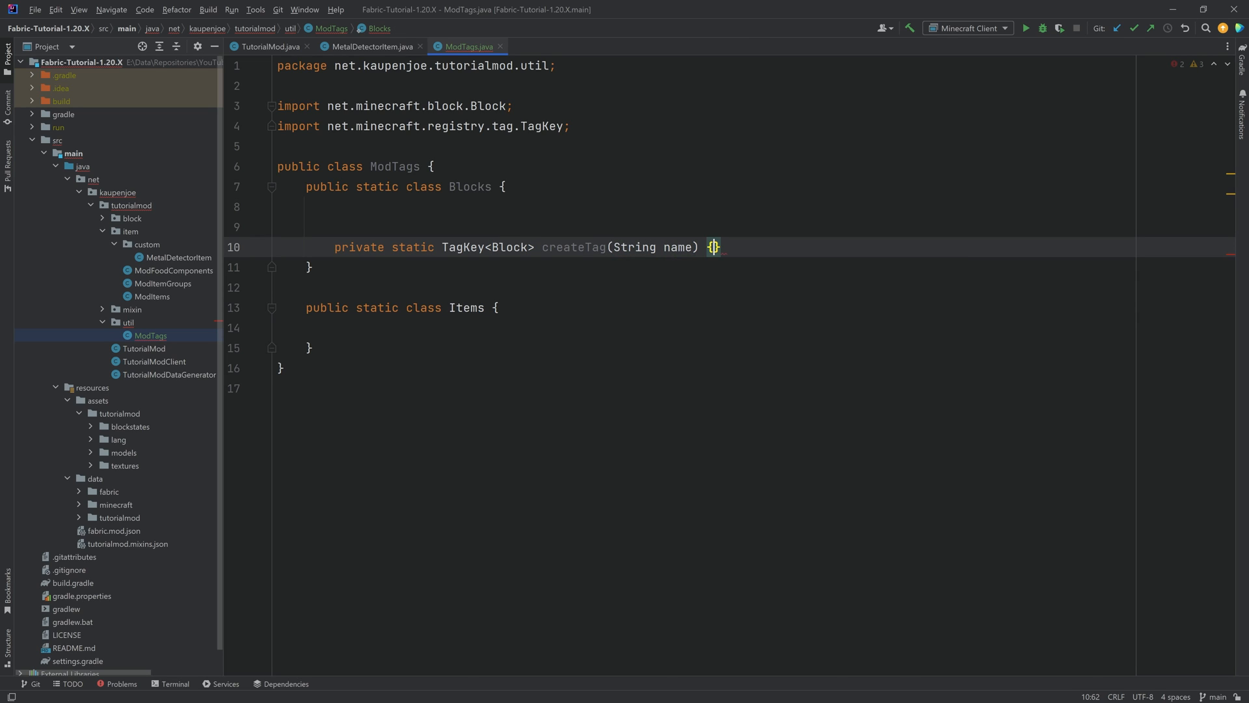
type("return TagKey.of(")
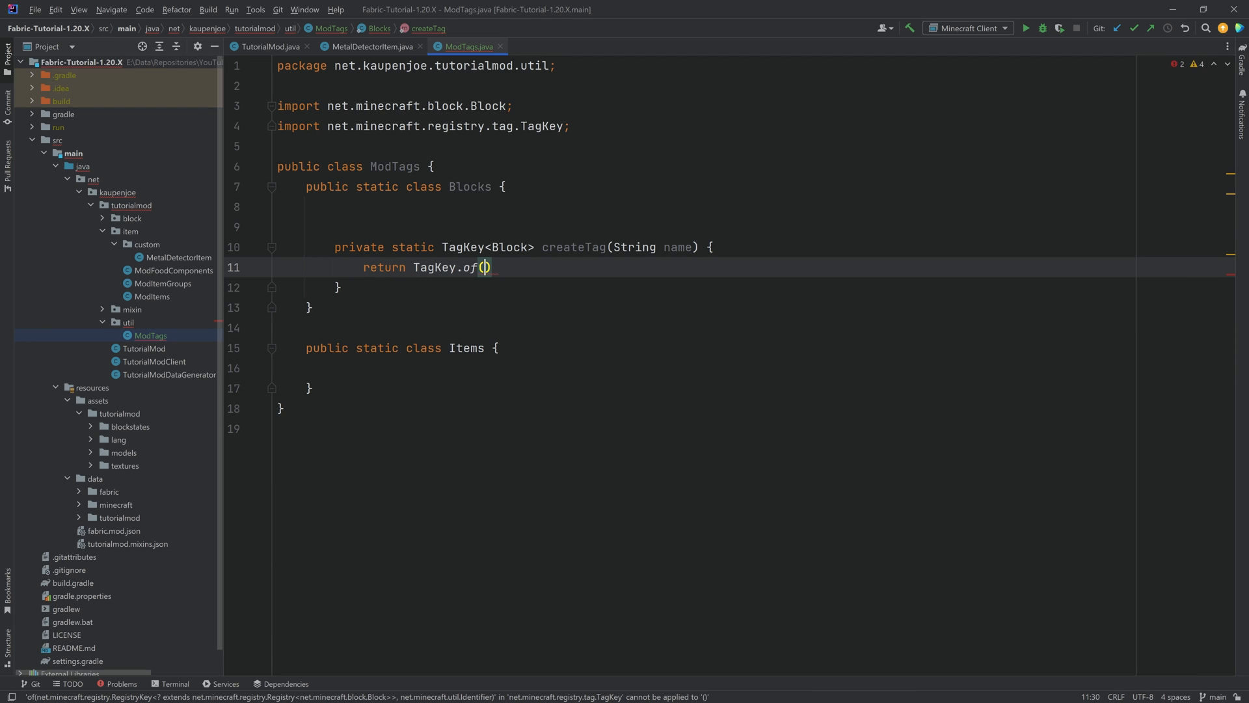
type("RegistryKeys.BLOCK, new Identifier(")
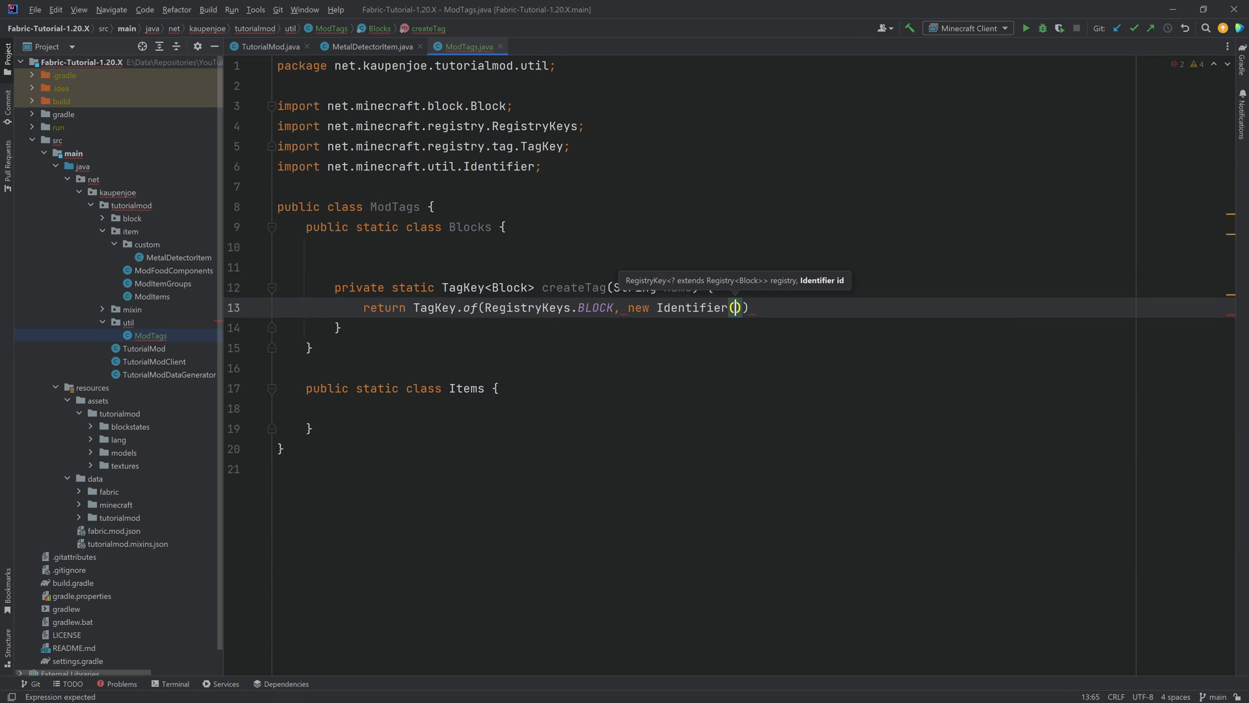
type("TutorialMod.MOD_ID, name")
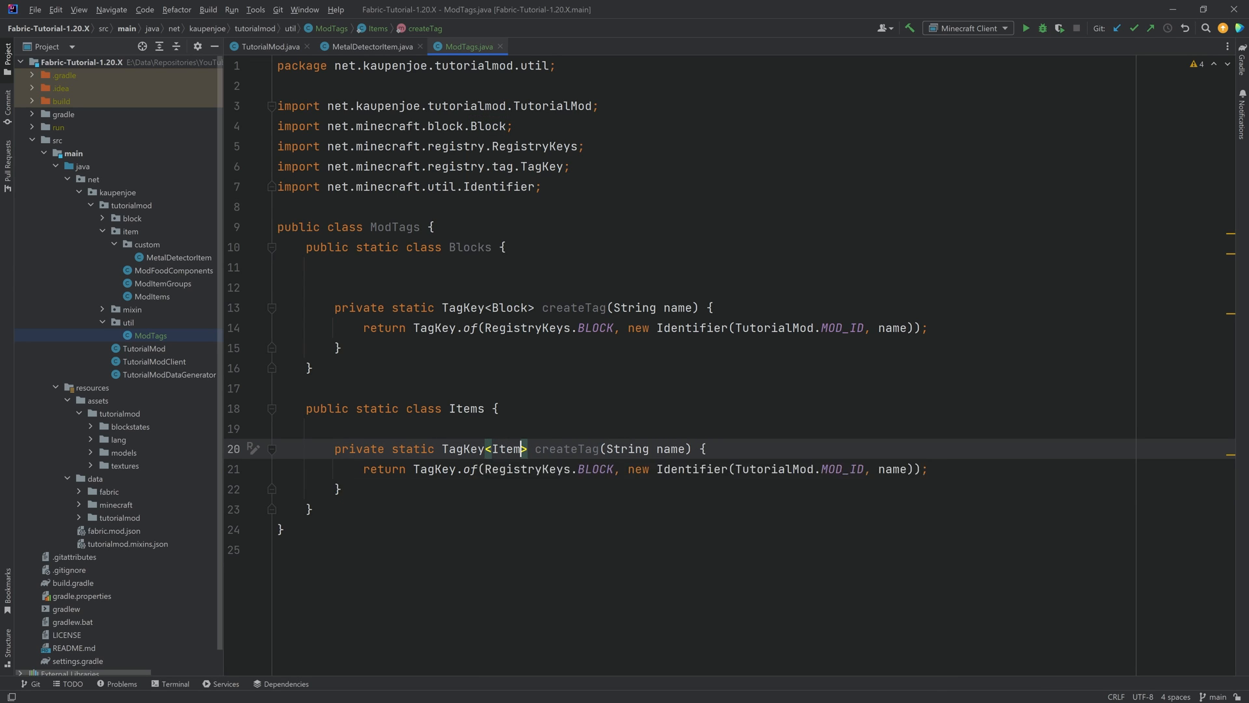
Adapt the Items copy of createTag to TagKey<Item> with RegistryKeys.ITEM.
type("ITEM")
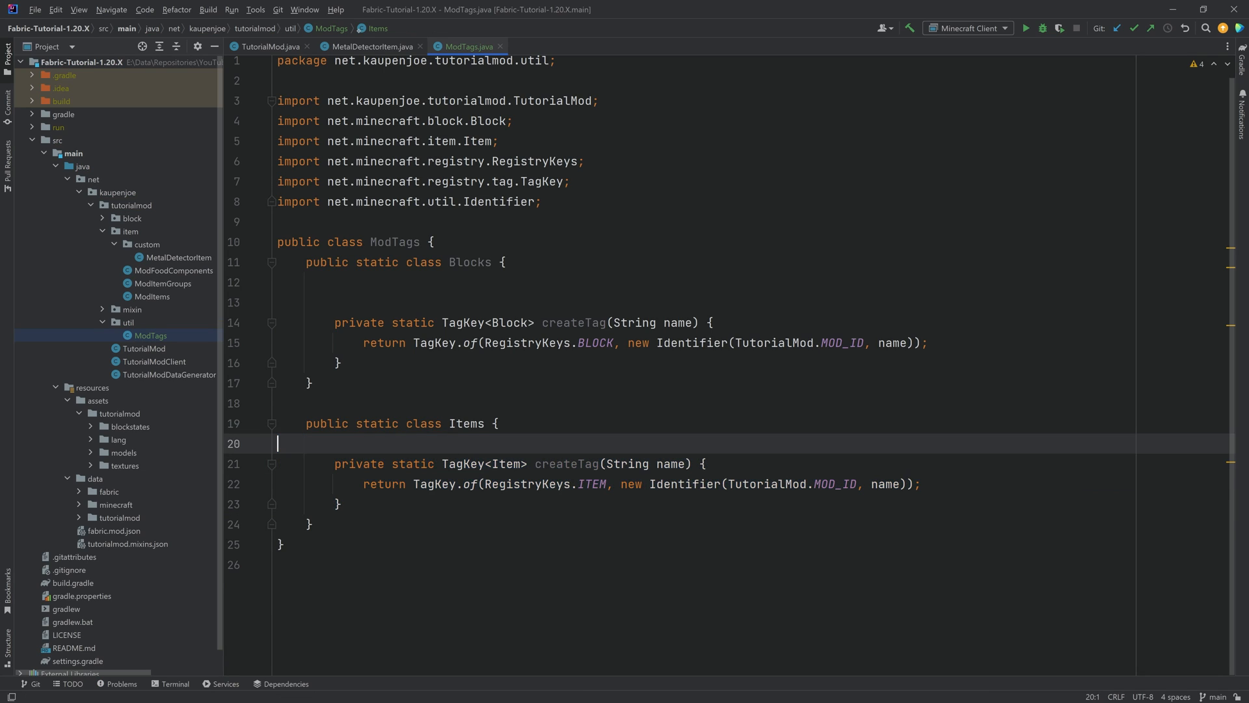
key("Enter")
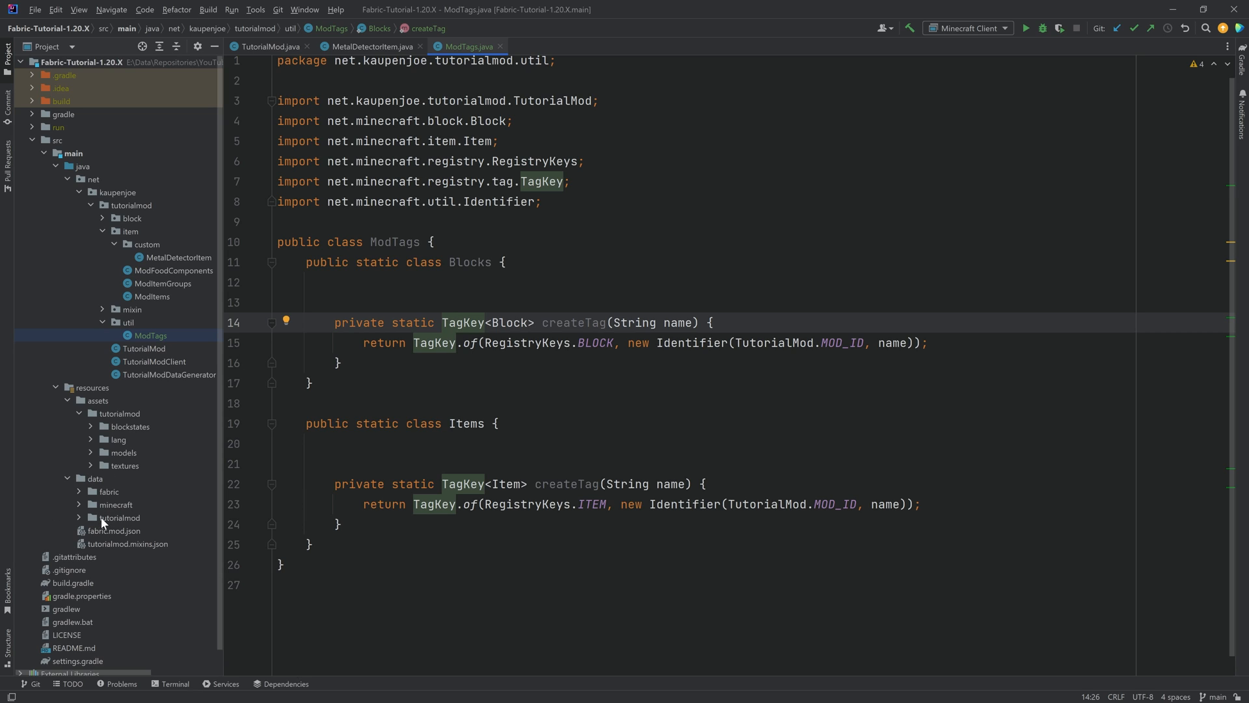
Expand data/tutorialmod, revisit MetalDetectorItem, and start a public static field in Blocks.
left_click(121, 517)
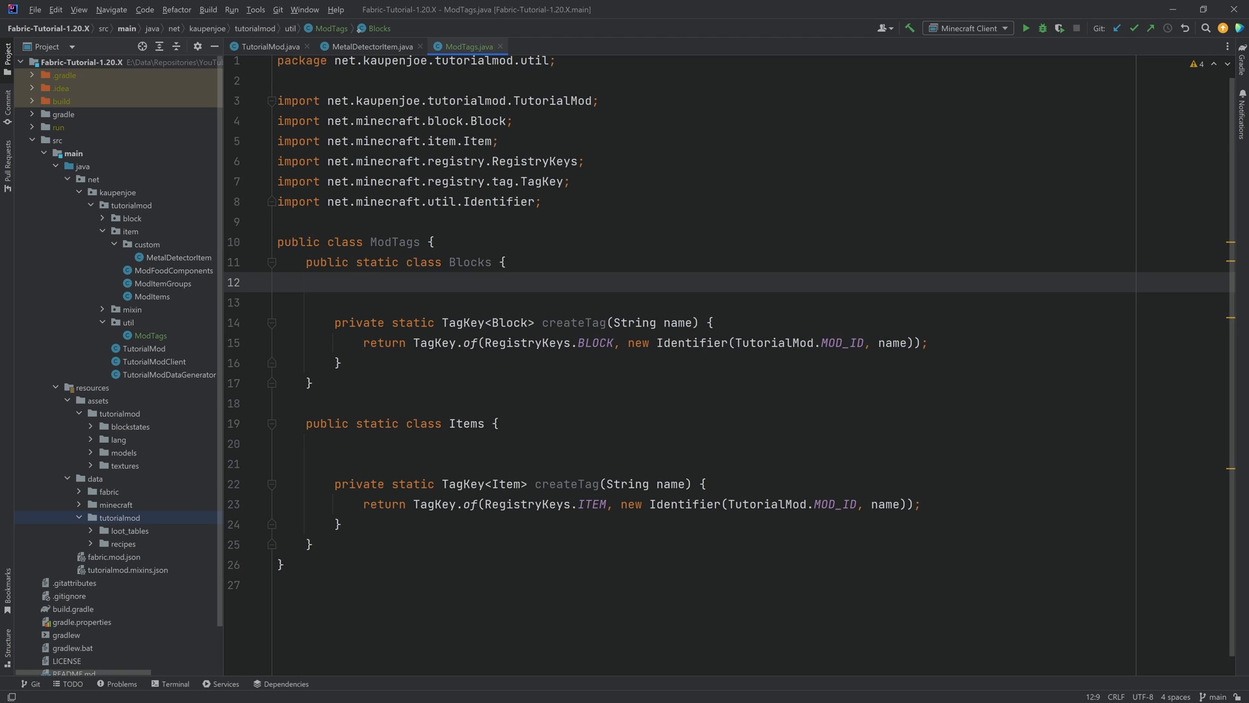
left_click(180, 257)
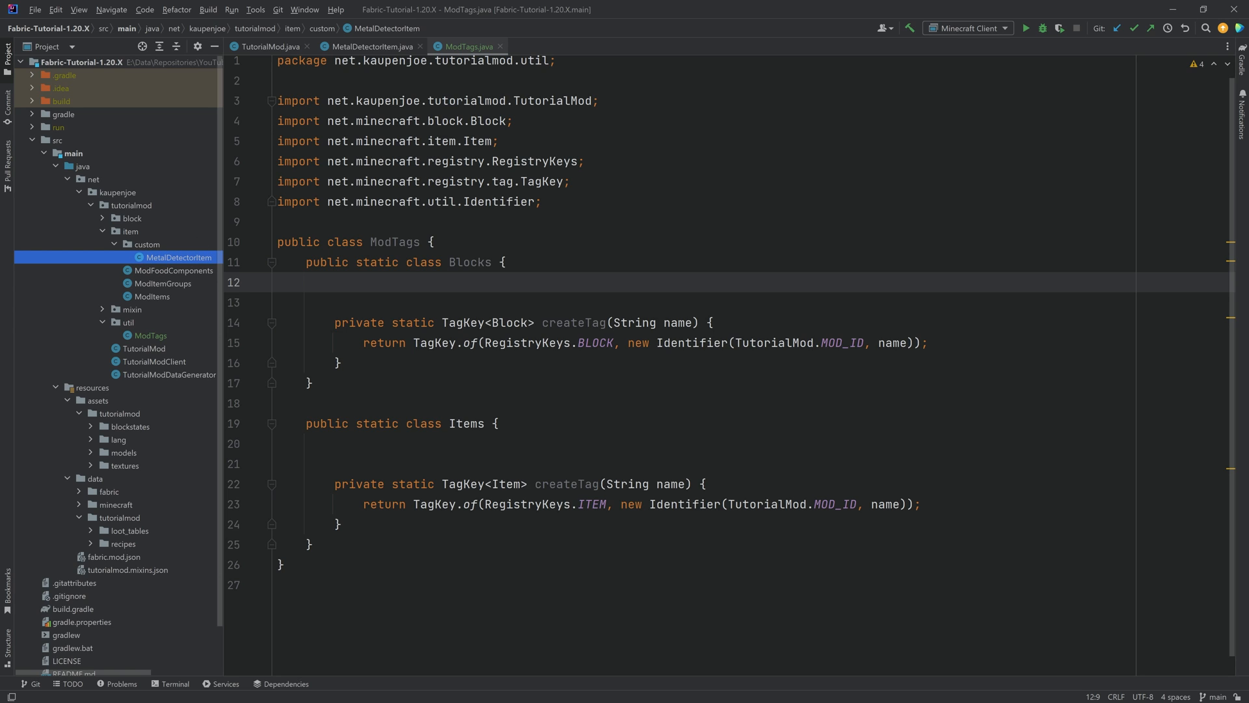
type("public s")
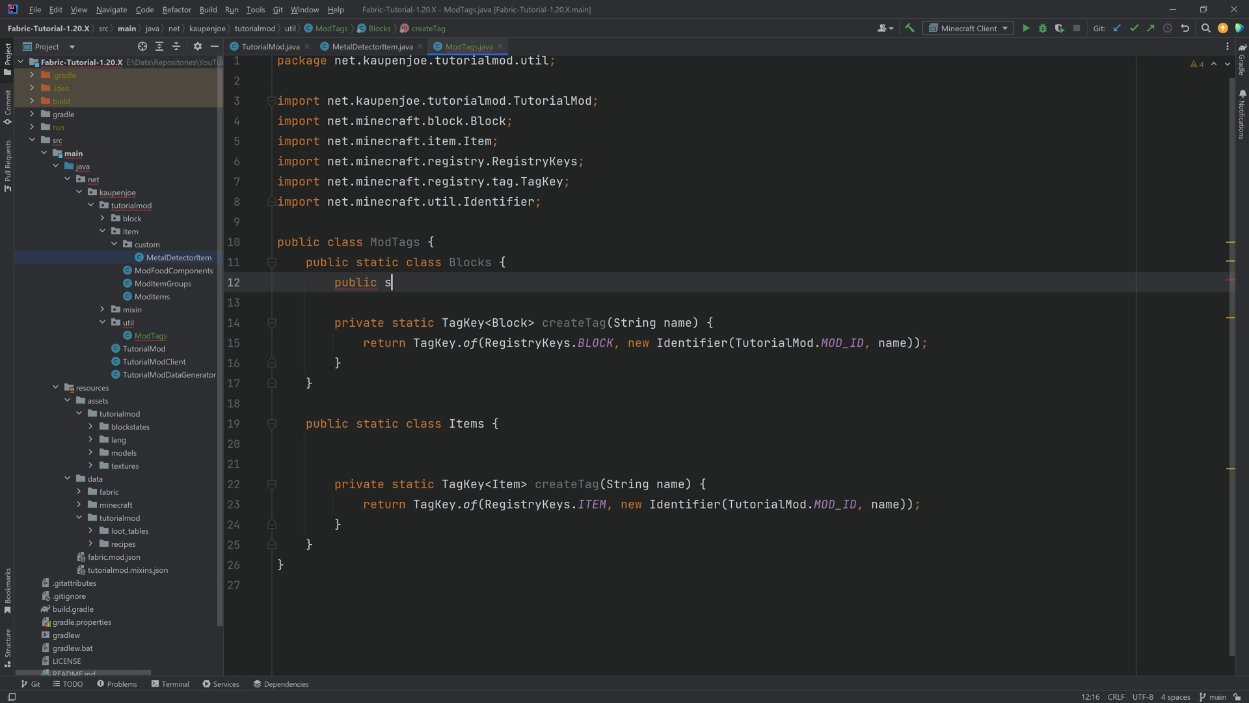
Declare METAL_DETECTOR_DETECTABLE_BLOCKS as a final TagKey via createTag("metal_detector_detectable_blocks").
type("tatic final TagKey<Block>")
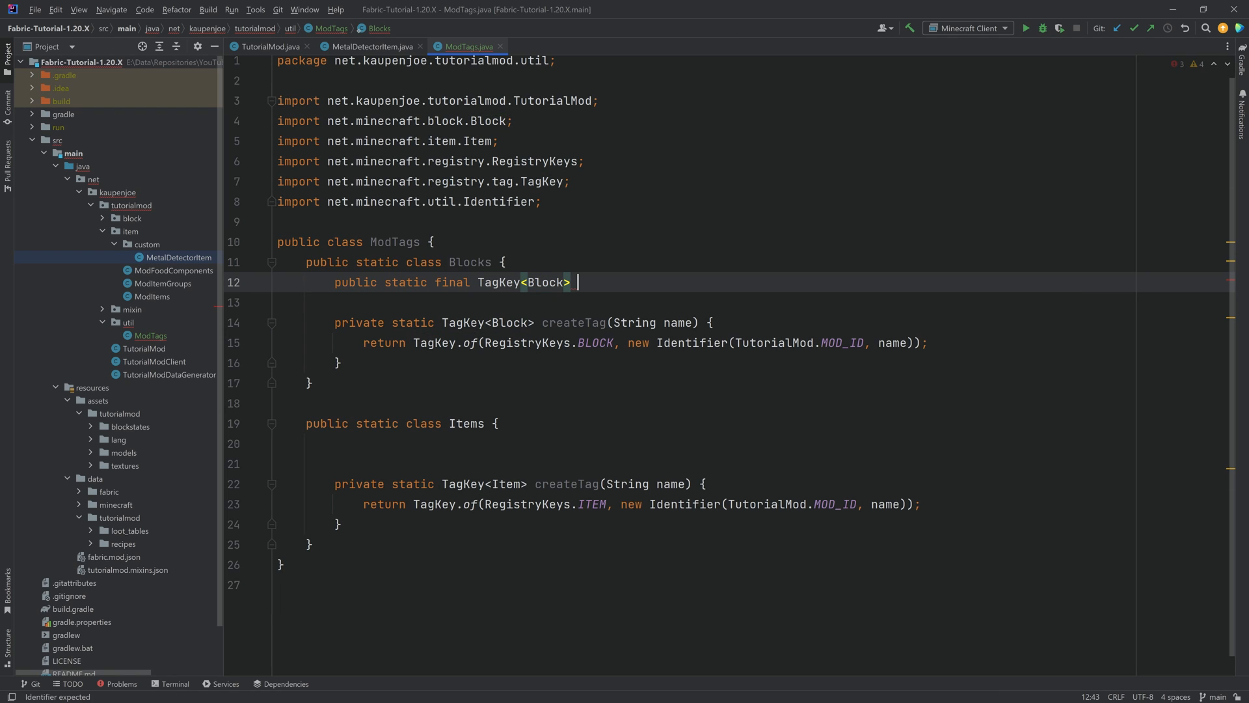
type("METAL_DETECTOR")
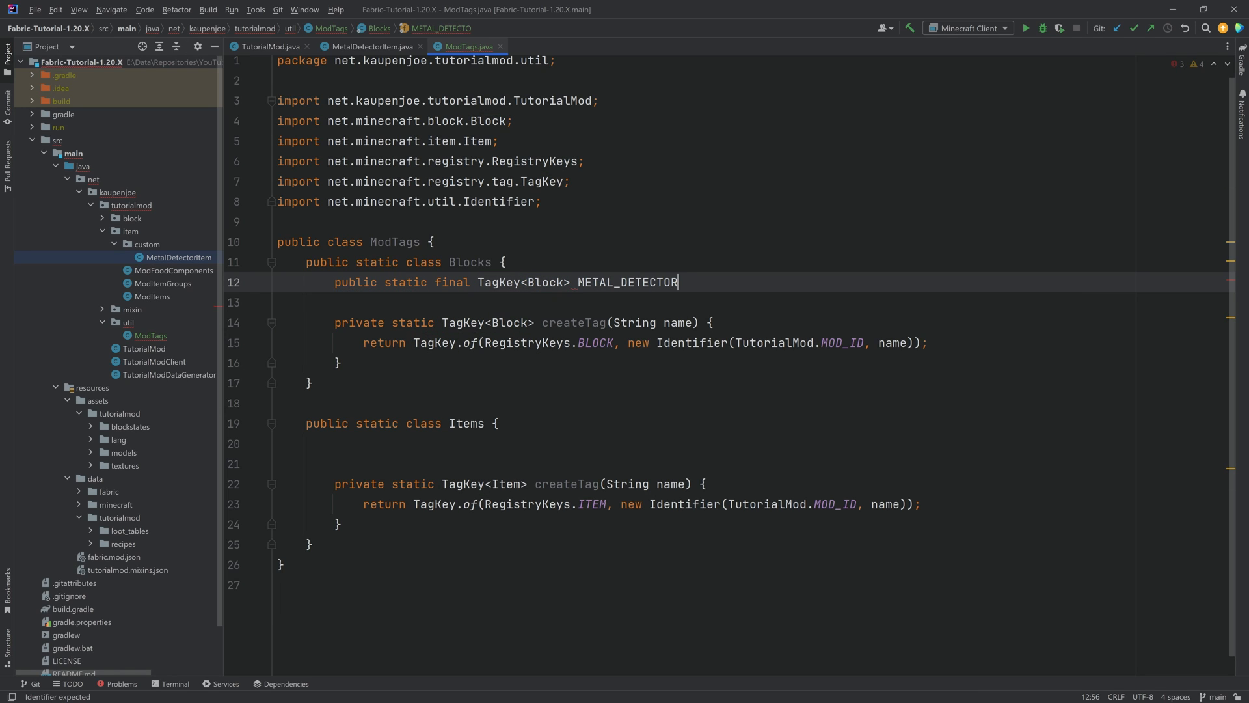
type("_DETECTABLE_BLOCKS =")
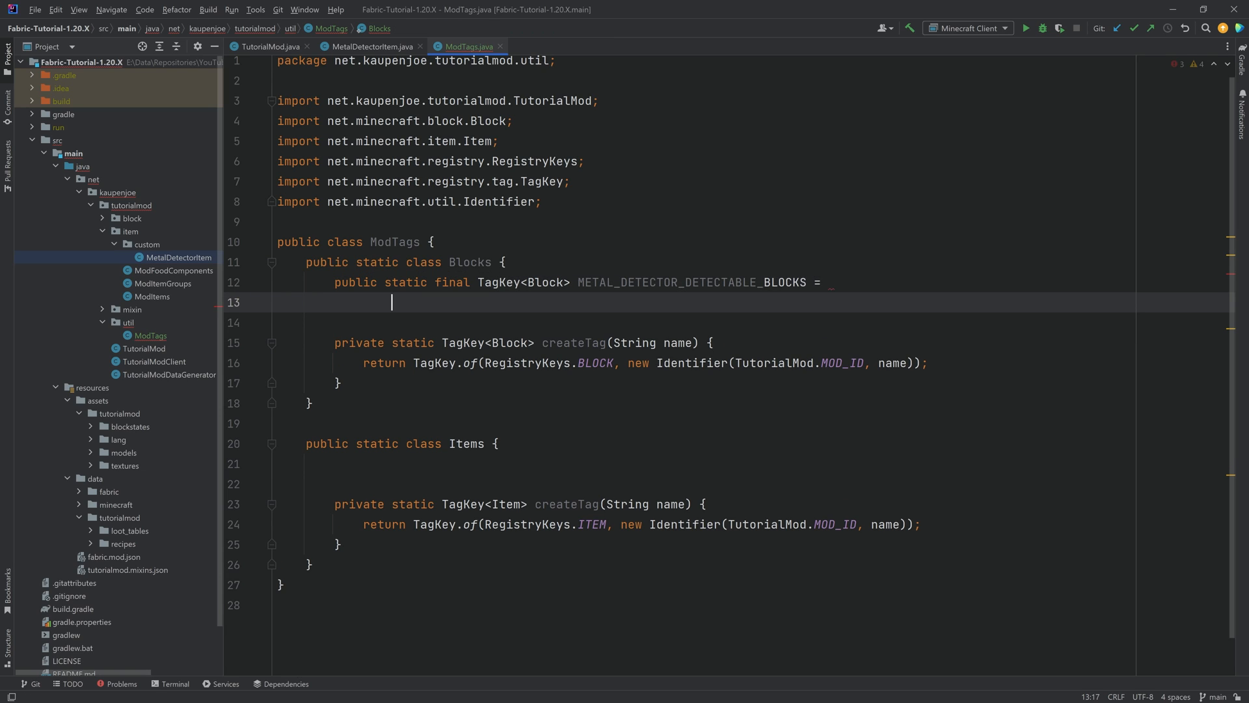
type("createTag(\"\")")
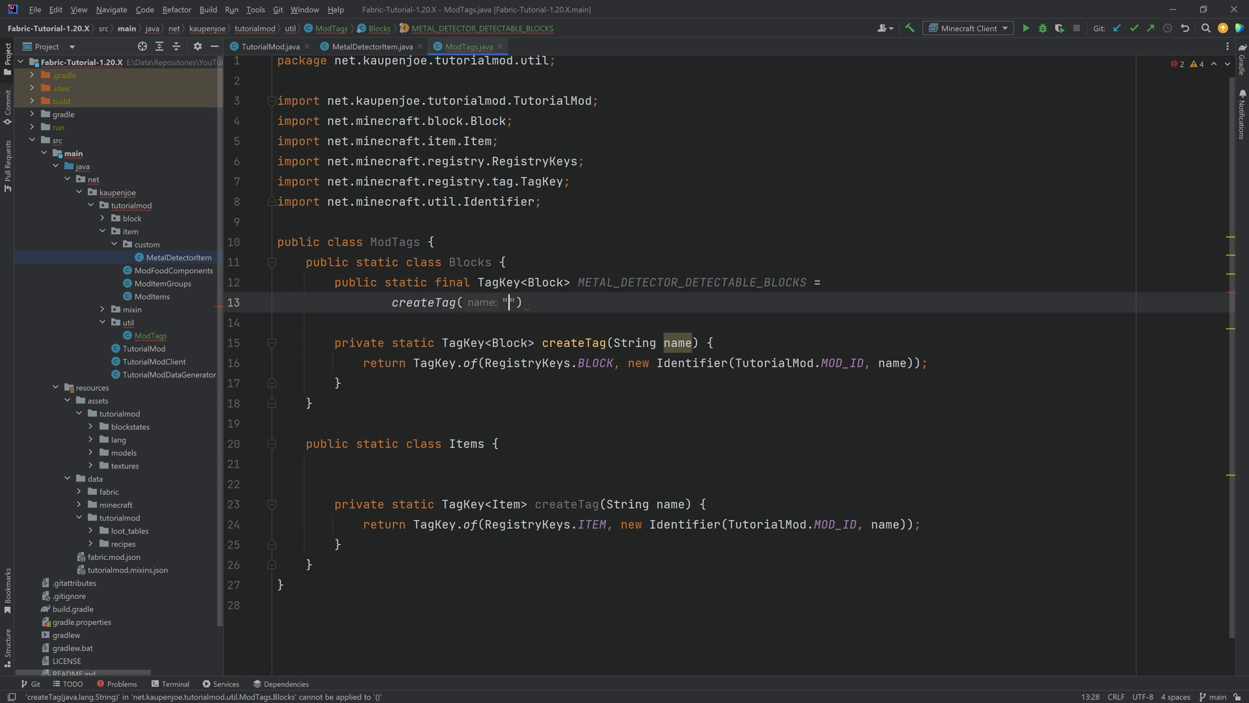
type("metal_detector_detec")
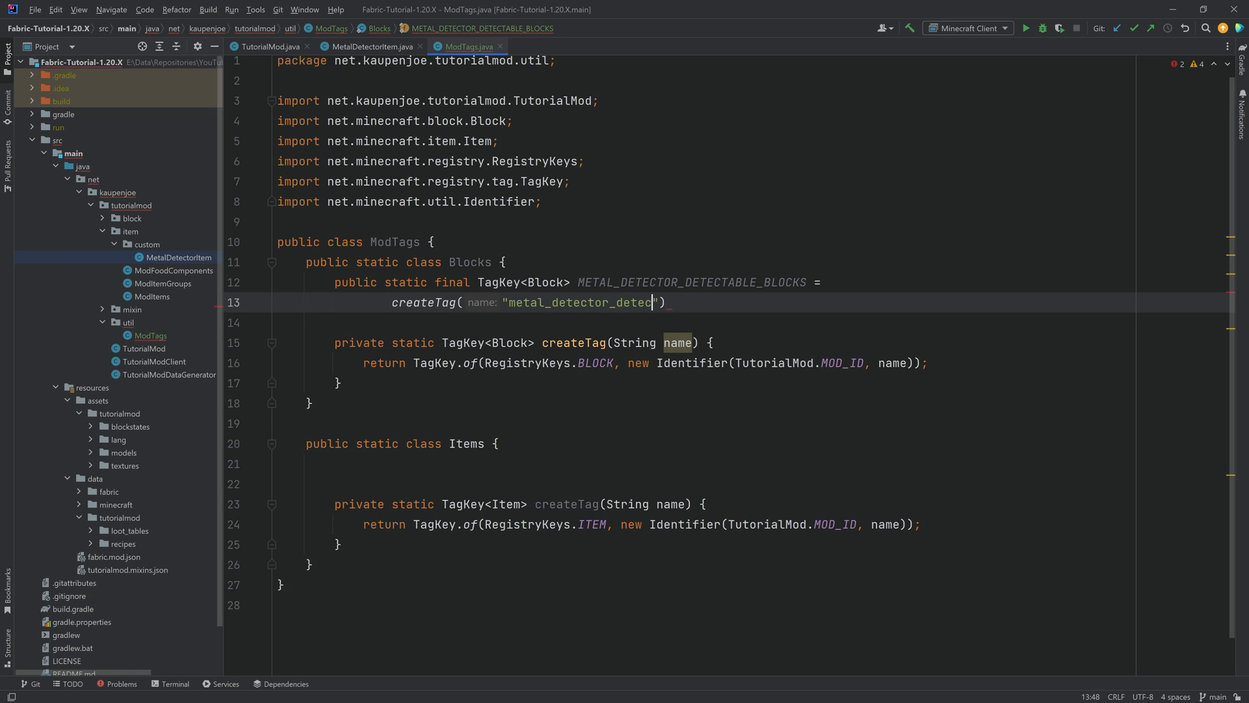
type("table_blocks);")
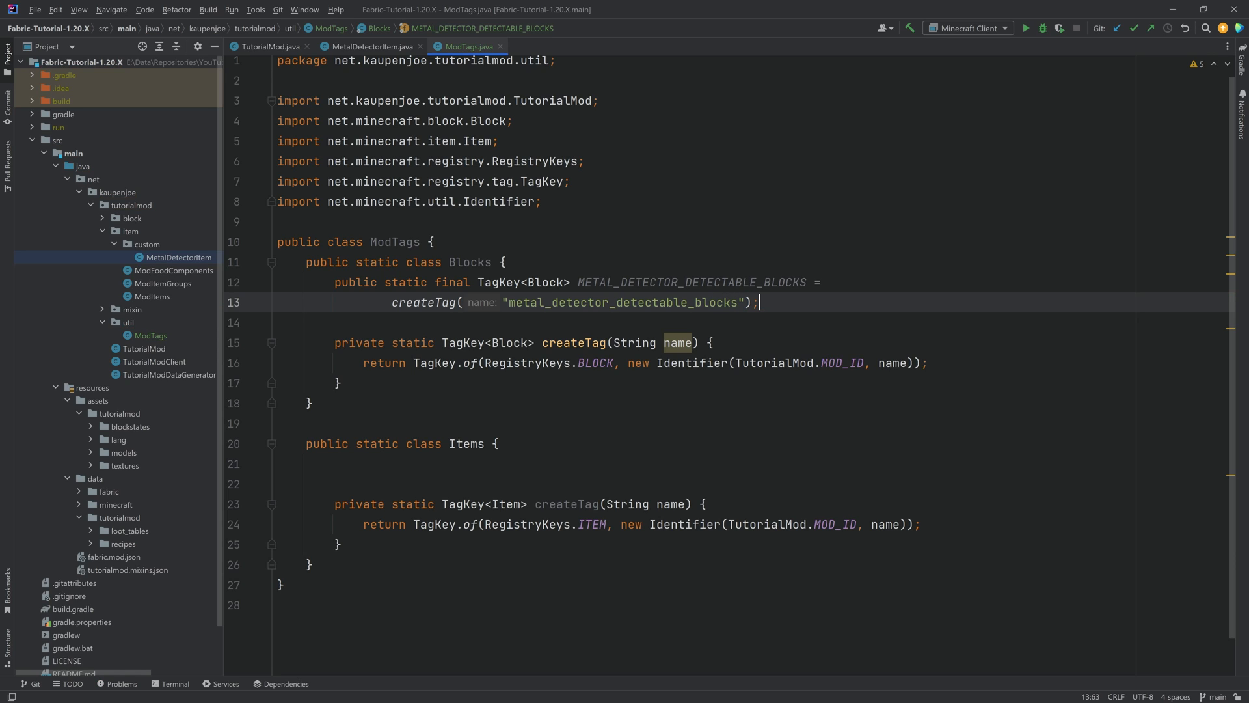
Copy the tag name string and add a tags/blocks directory under data/tutorialmod.
double_click(623, 302)
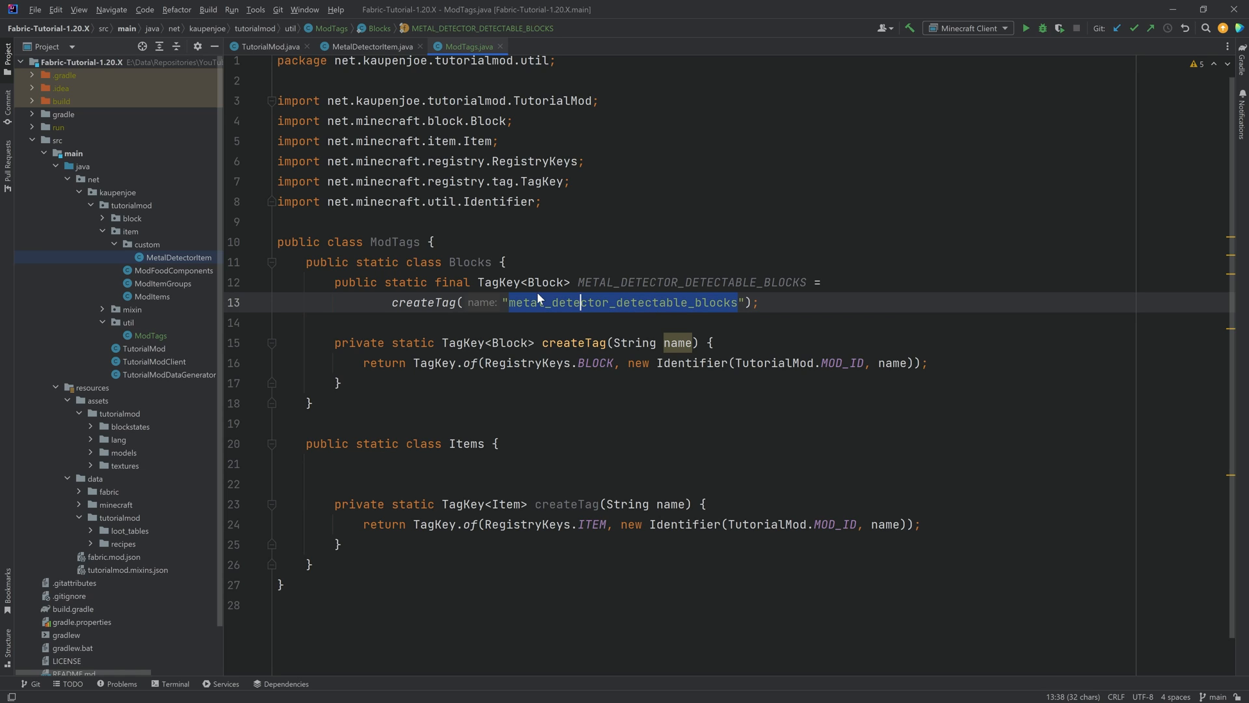
left_click(571, 302)
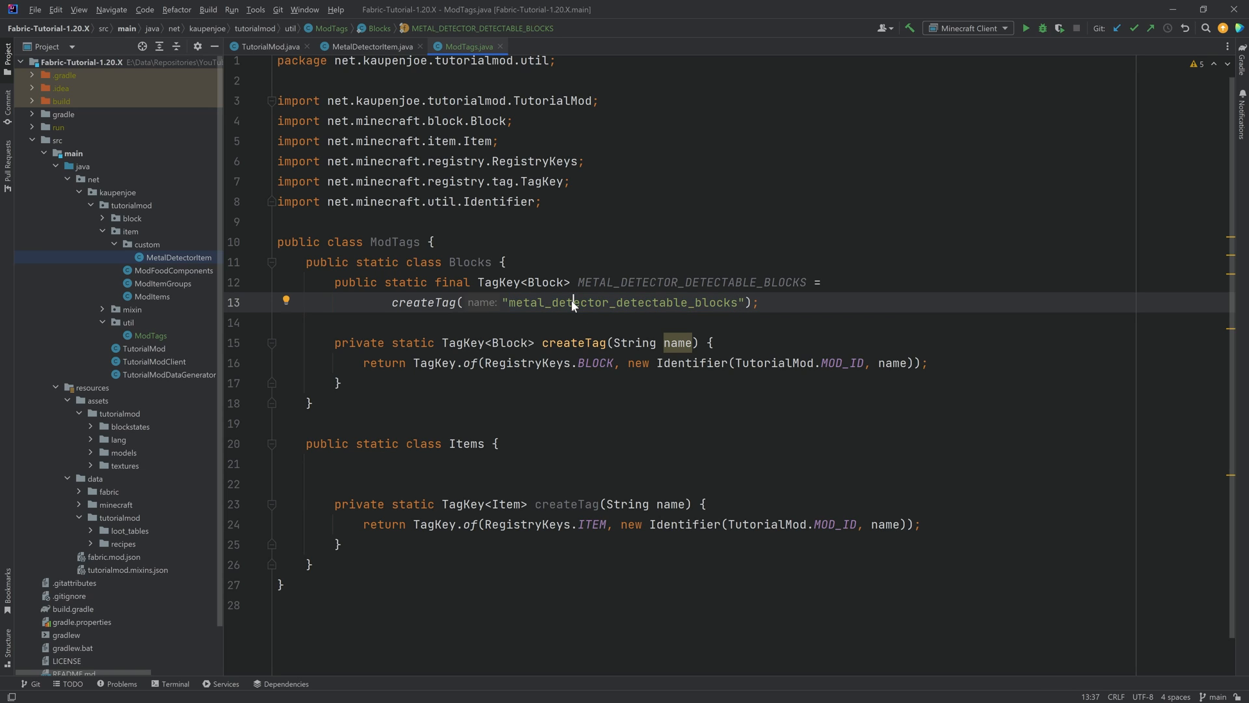
left_click(95, 478)
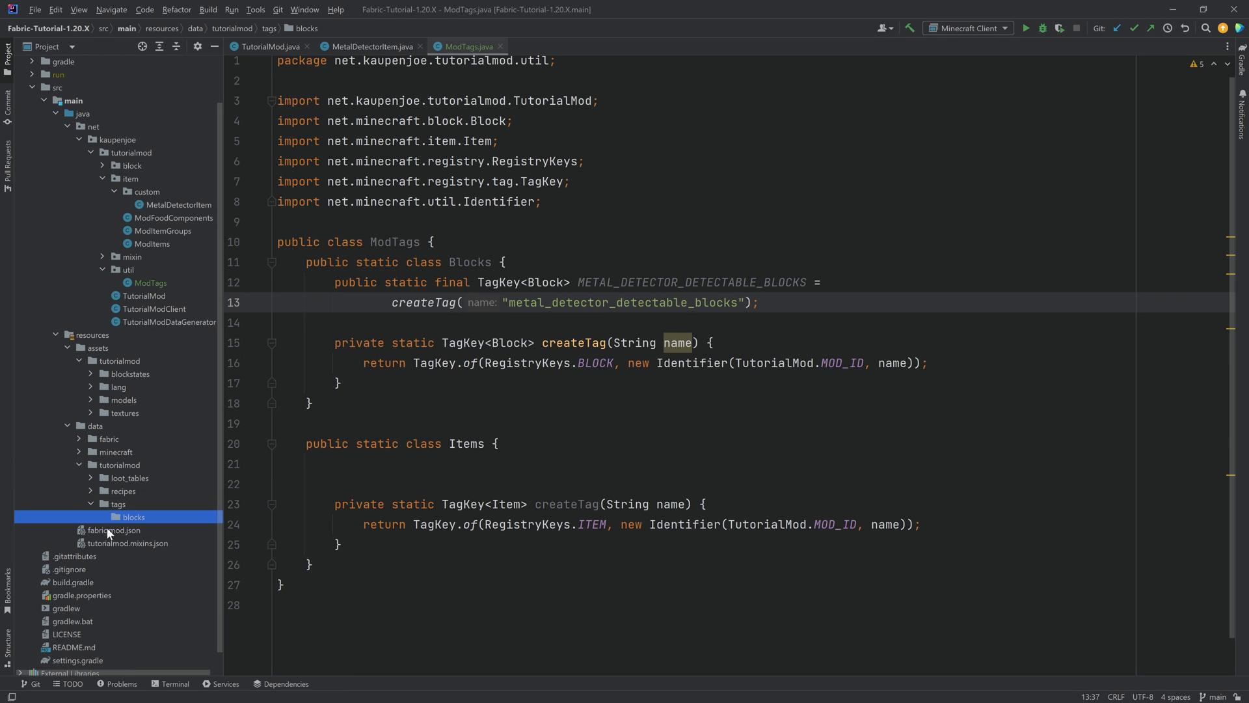
Create metal_detector_detectable_blocks.json in tags/blocks listing ruby_ore and the vanilla ore tags.
left_click(119, 504)
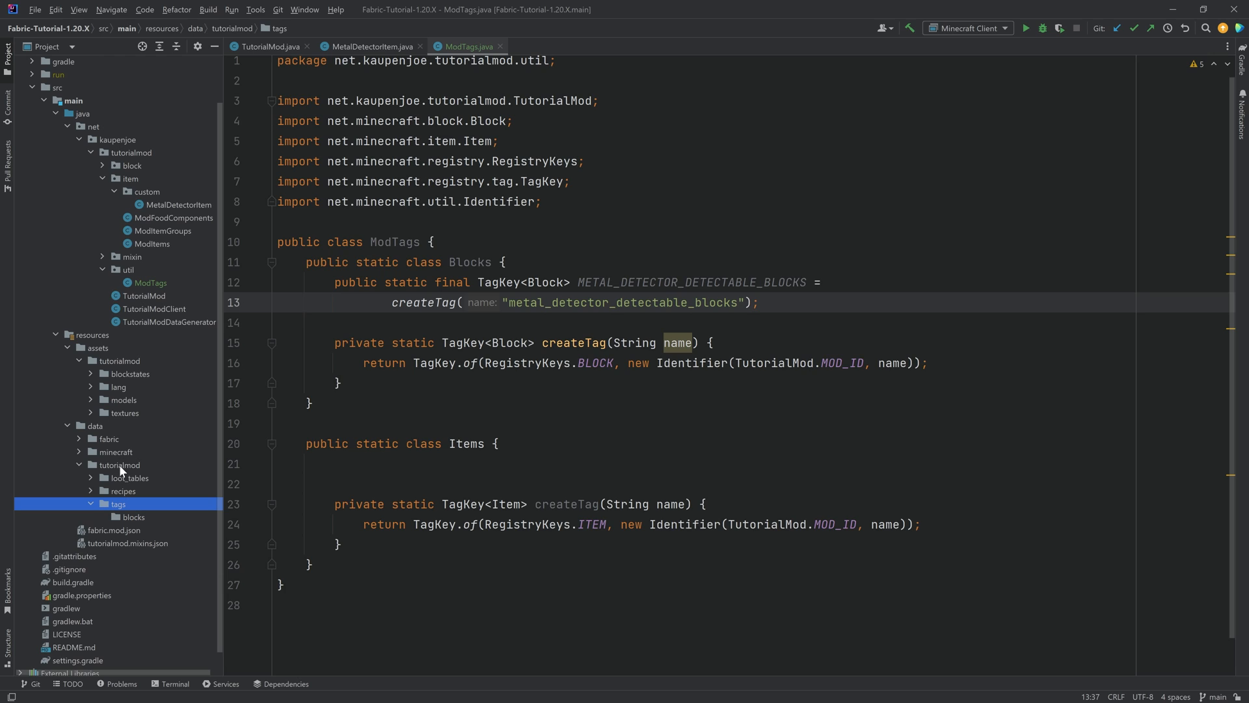
left_click(133, 516)
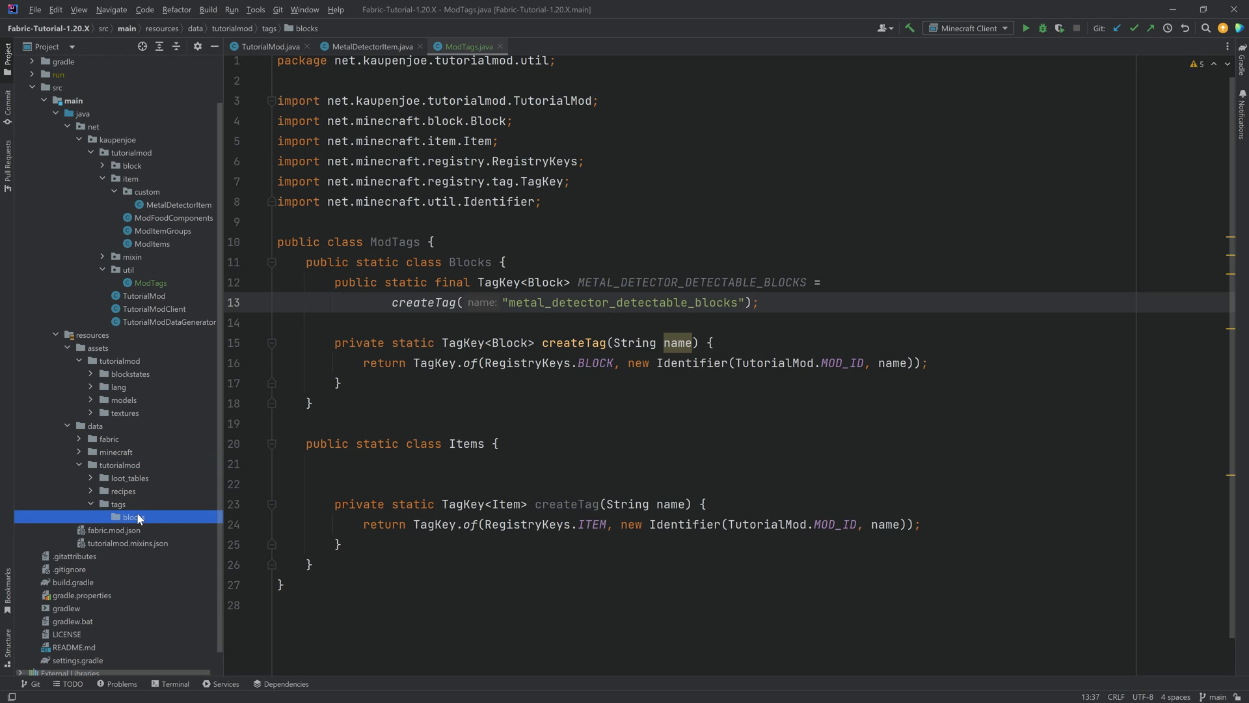
right_click(130, 516)
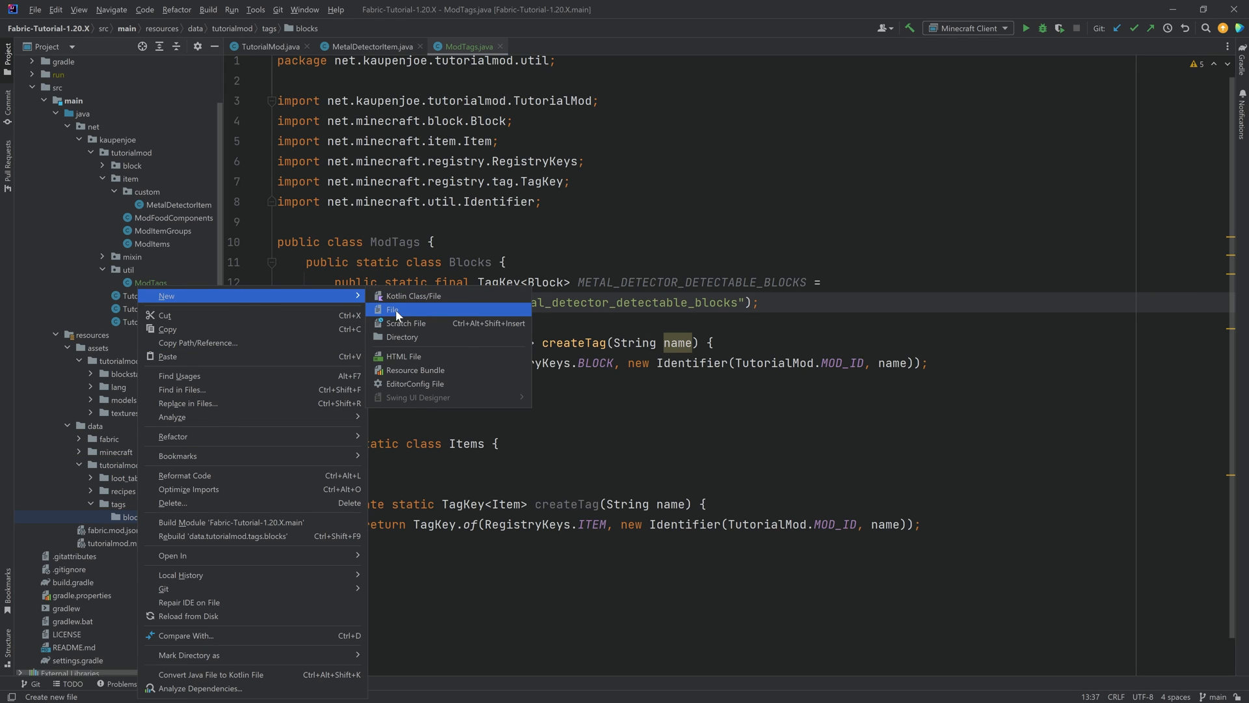
left_click(392, 310)
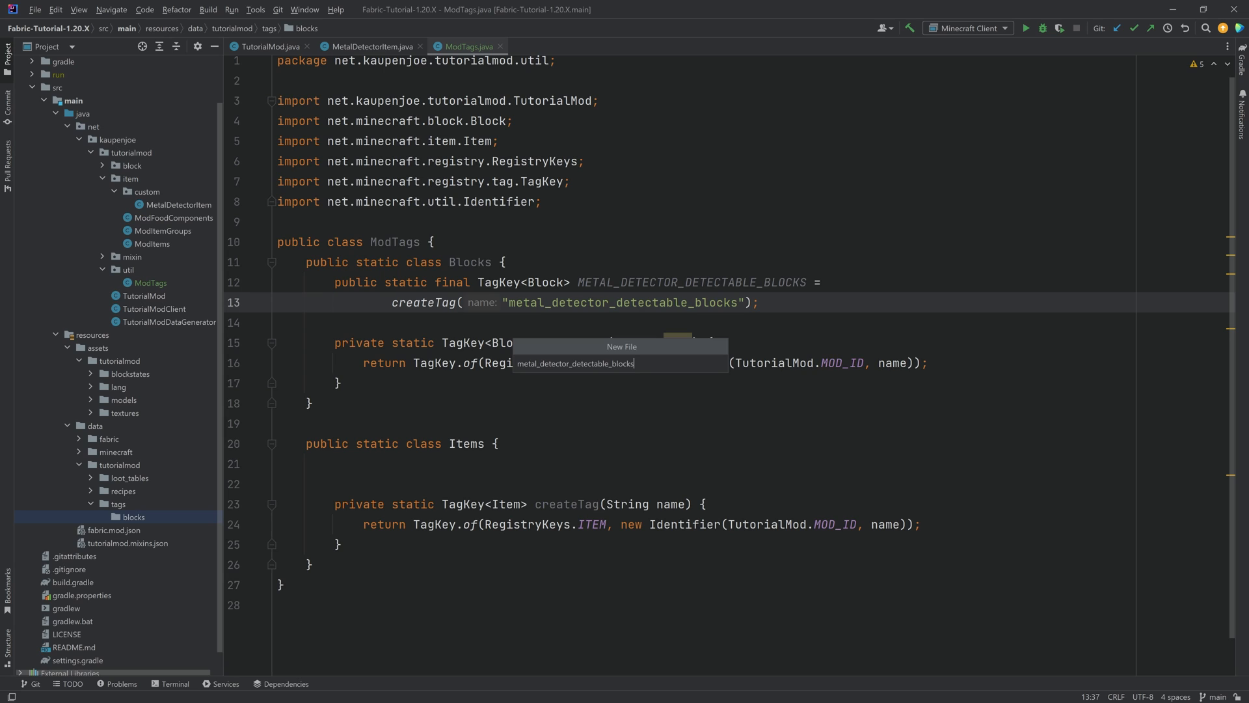
key("Enter")
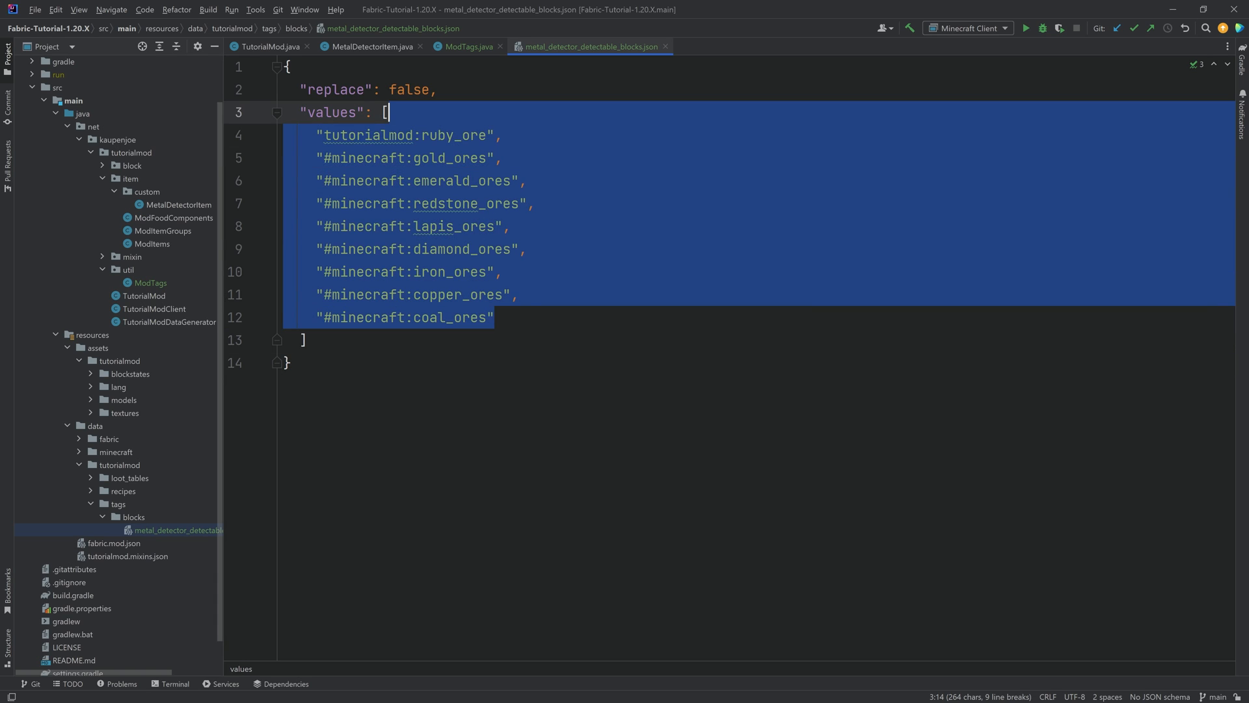
Review the JSON ore entries and return to MetalDetectorItem's isValuableBlock ore check.
left_click(381, 134)
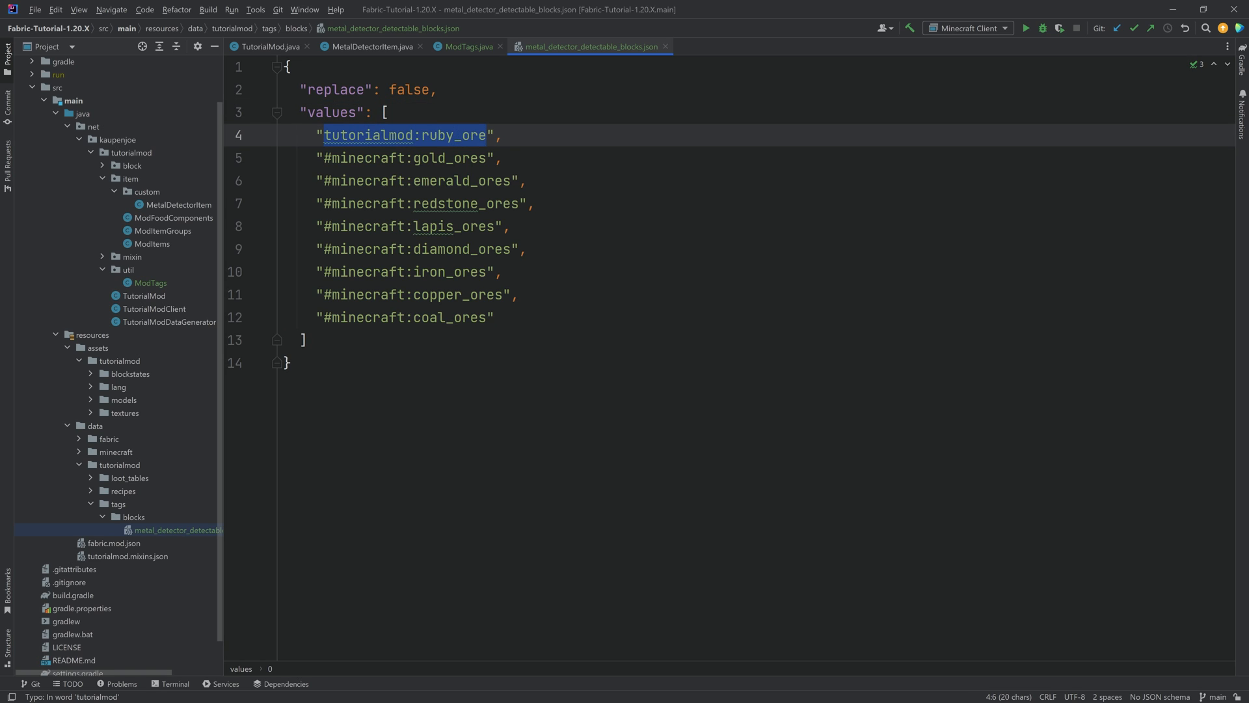
left_click(495, 158)
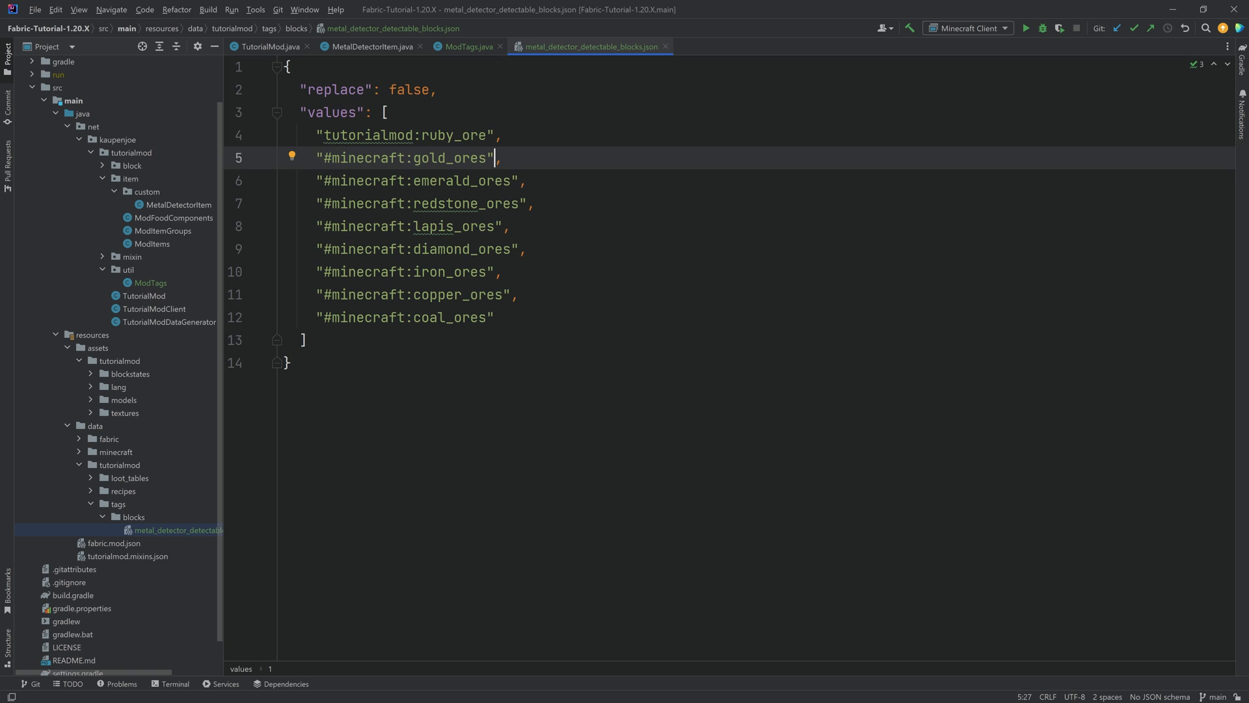
double_click(462, 181)
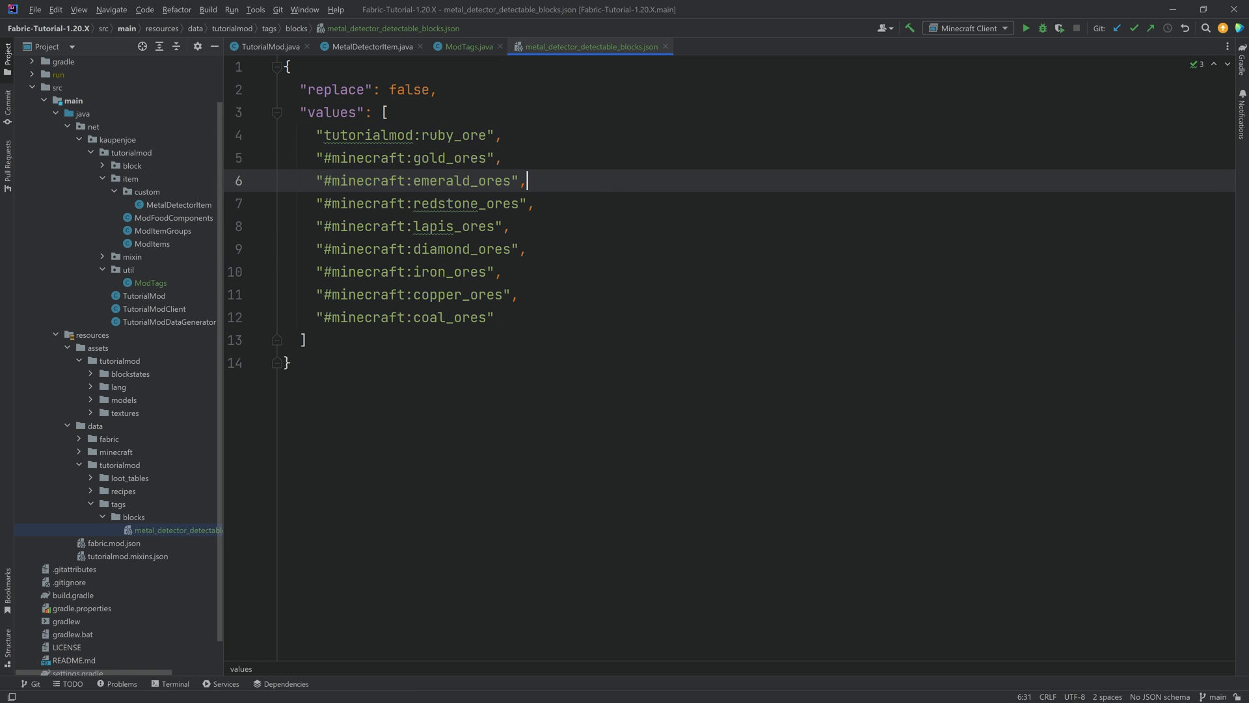
left_click(371, 47)
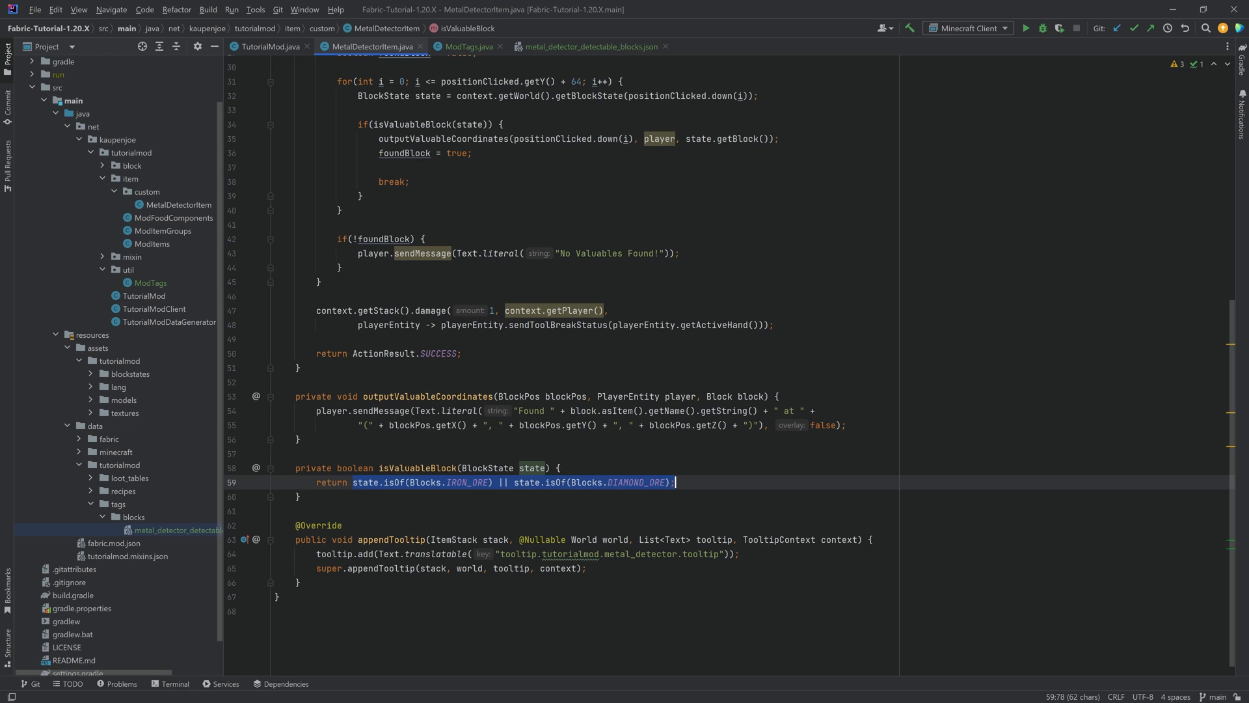
Write the return as state.isIn(ModTags...) via completion to check the detectable-blocks tag.
type("state.")
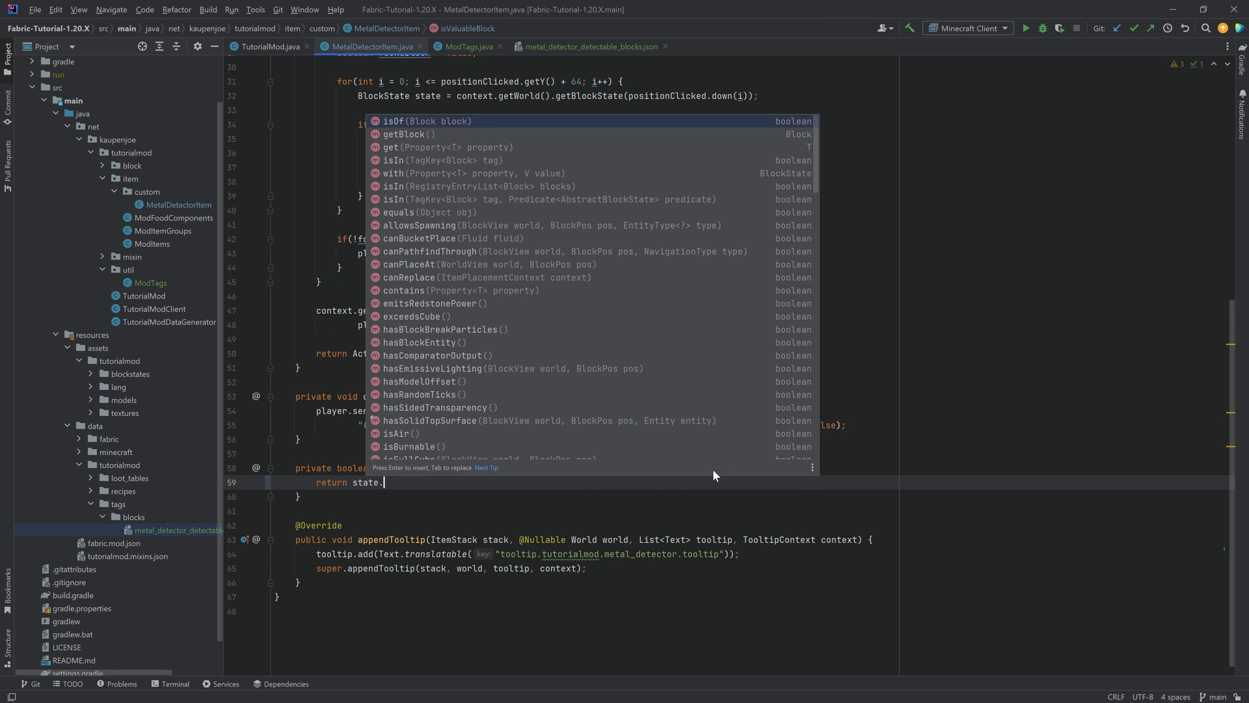
type("isIn(")
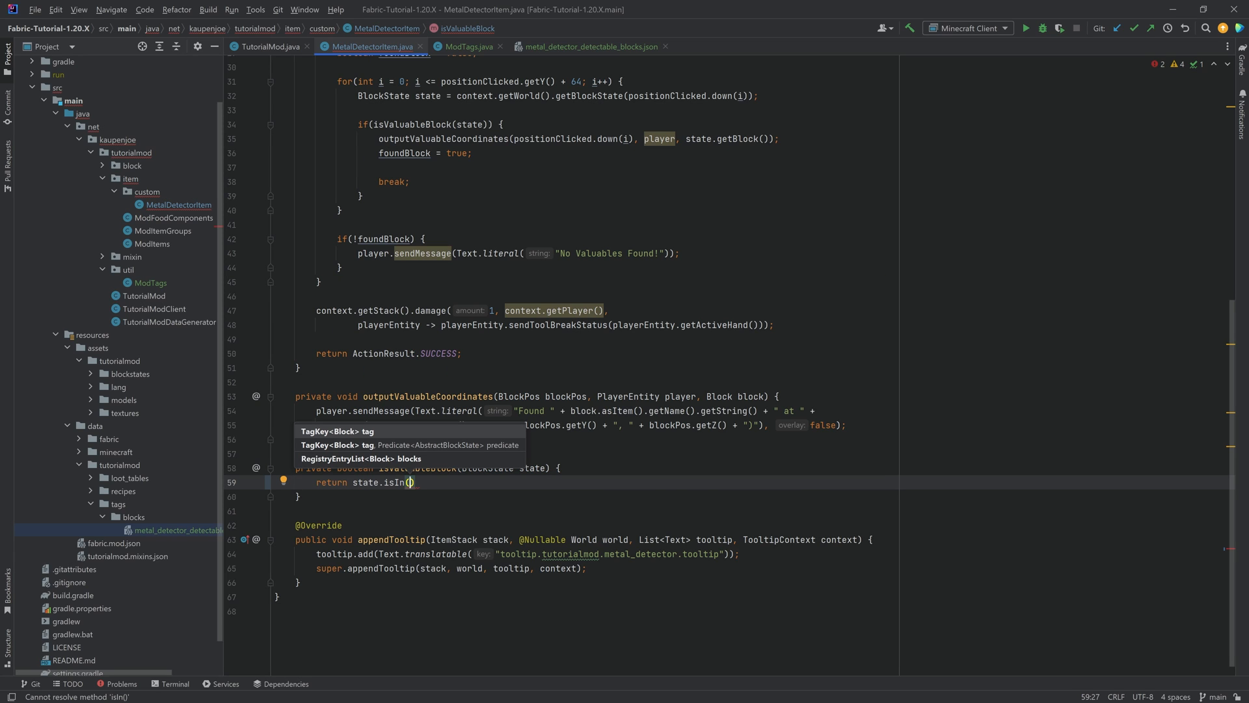
type("ModTag")
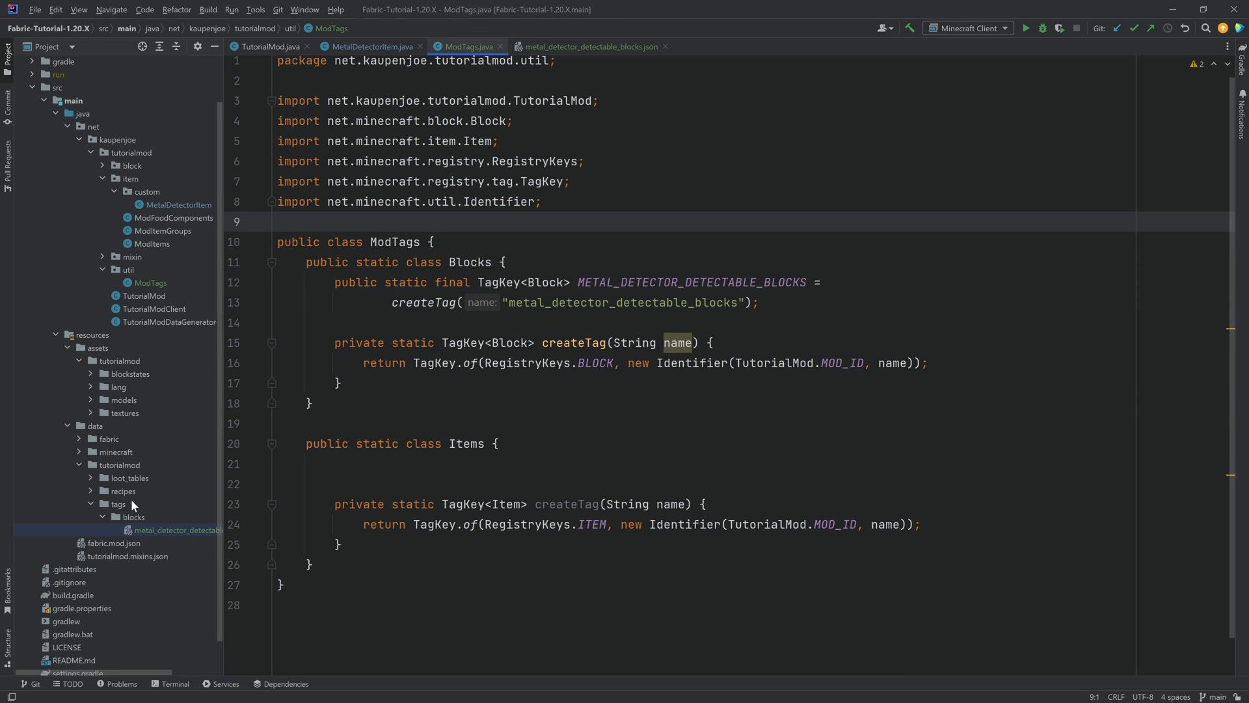
Locate the metal detector tag JSON under data/blocks, then show the TutorialMod main class.
left_click(93, 425)
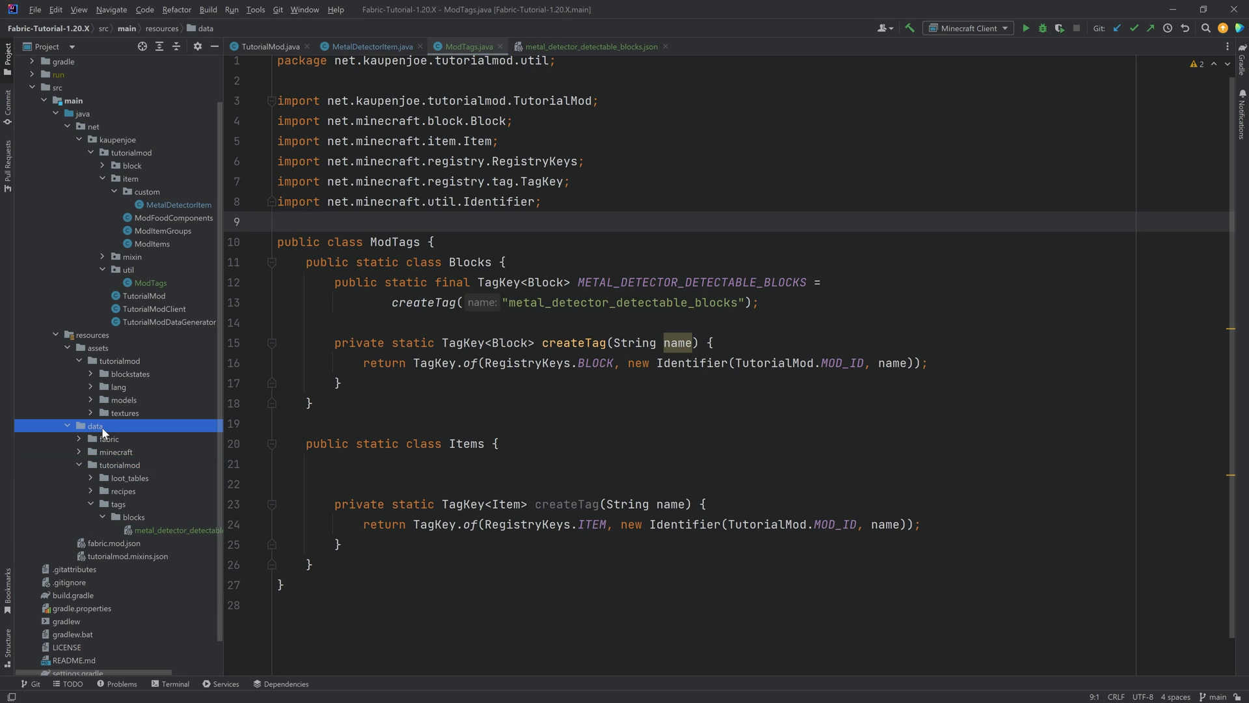
left_click(133, 516)
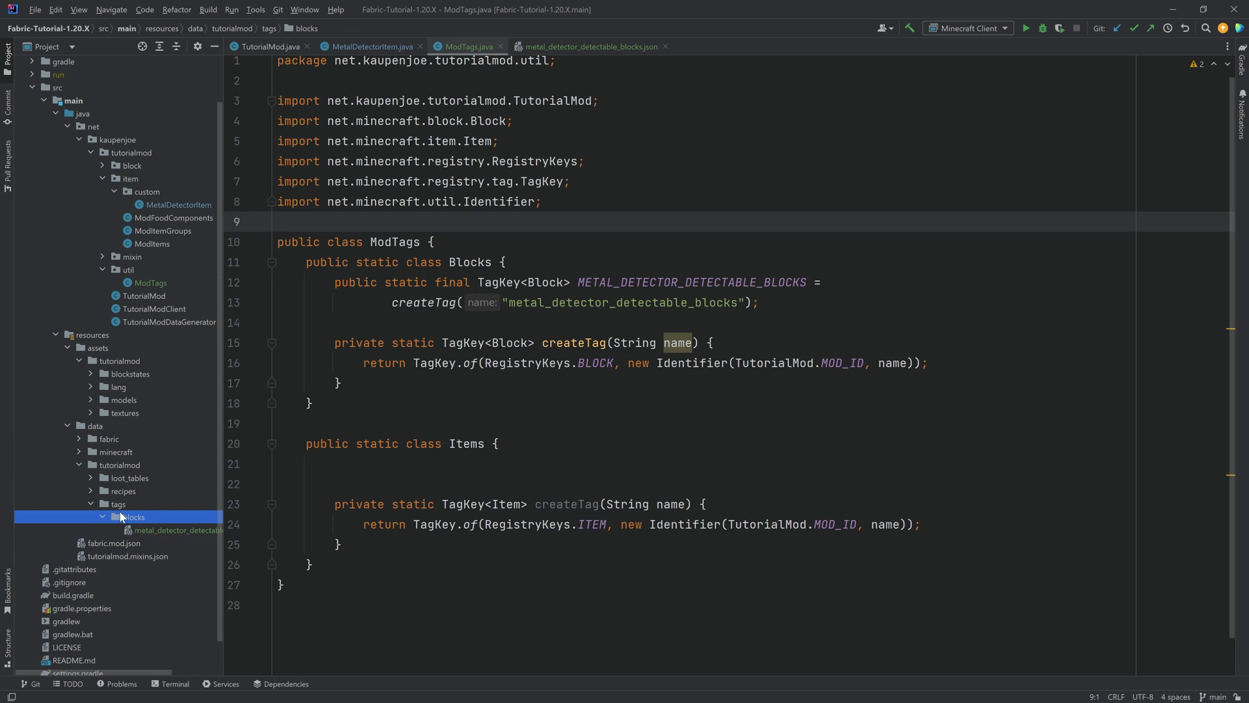
left_click(201, 530)
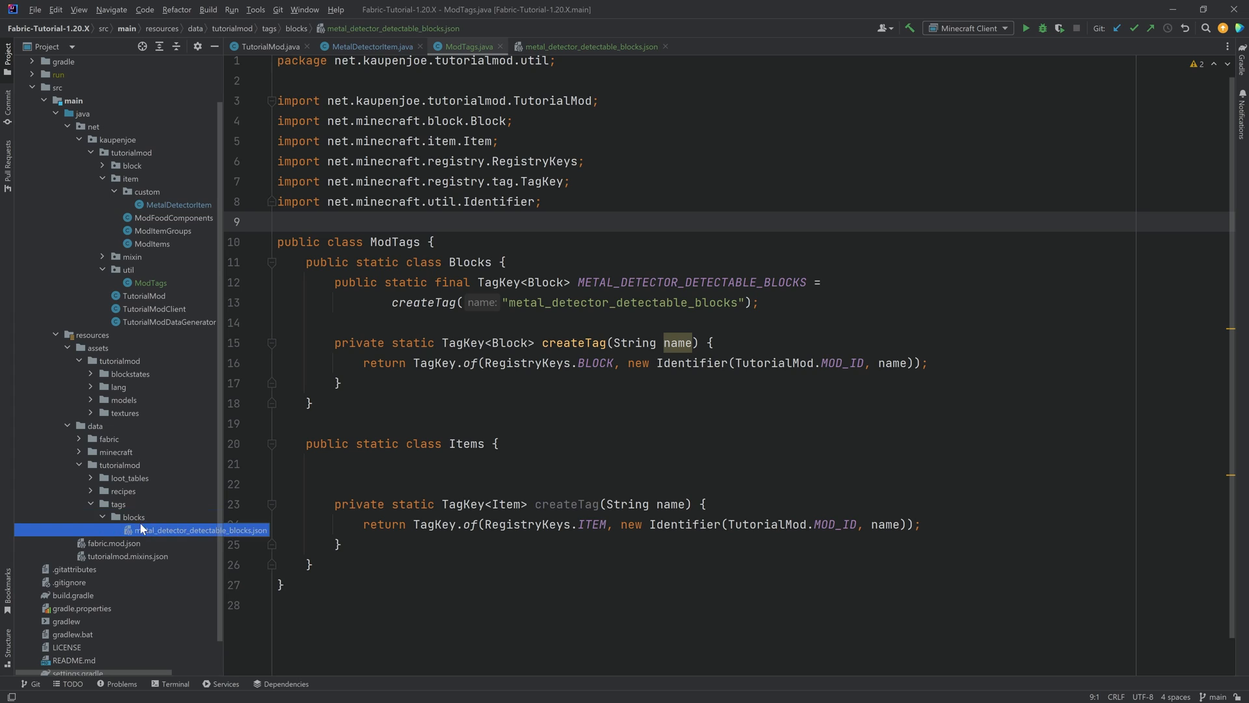
left_click(268, 47)
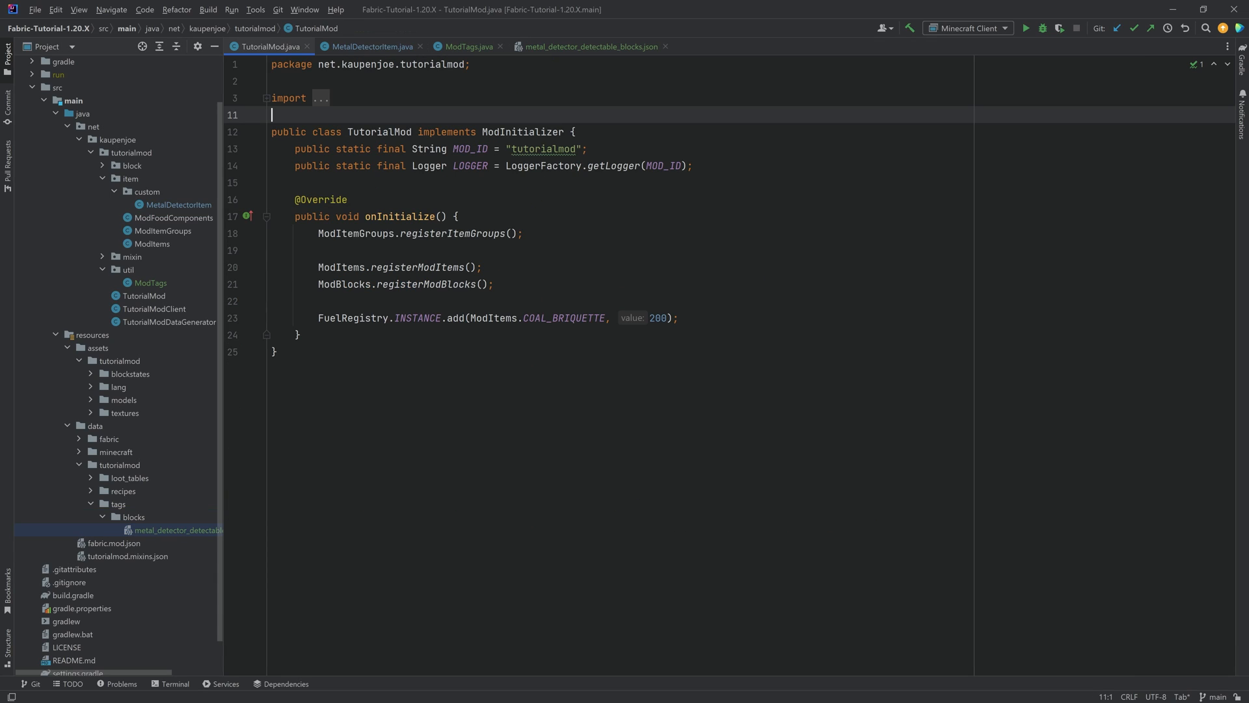